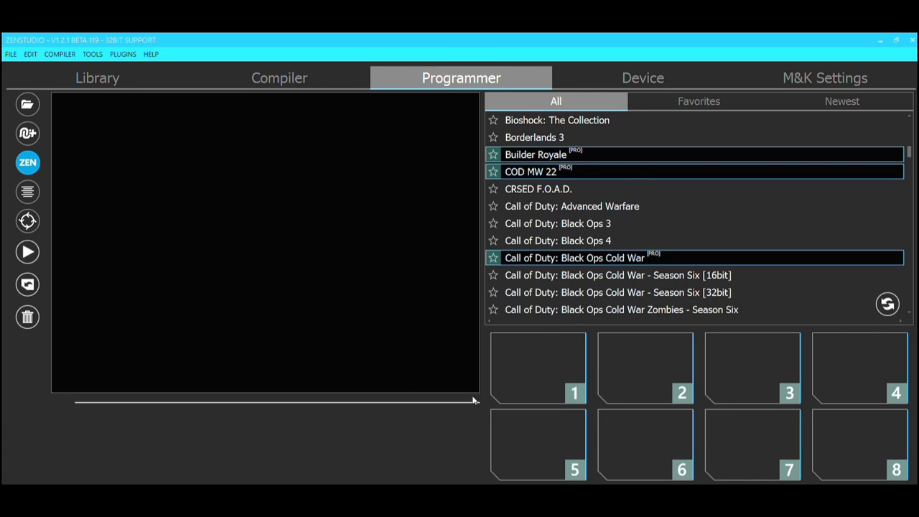
pyautogui.moveTo(520, 390)
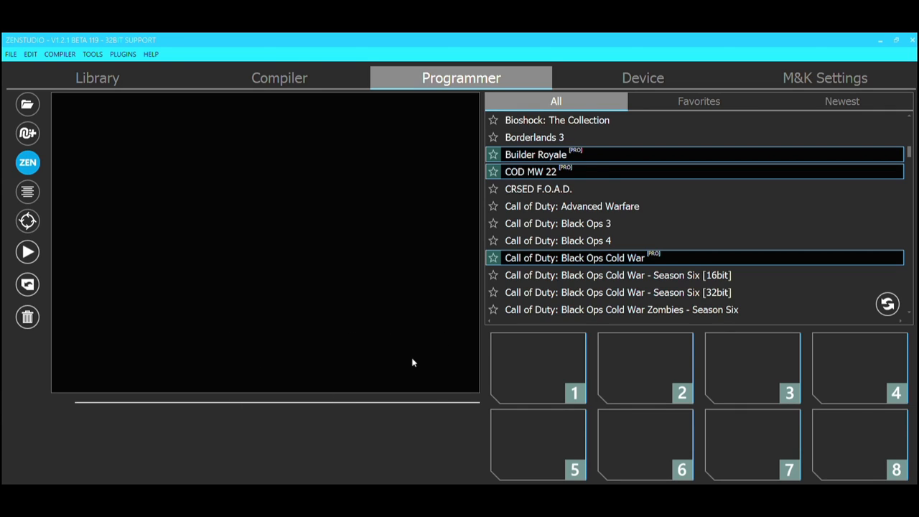
pyautogui.moveTo(400, 375)
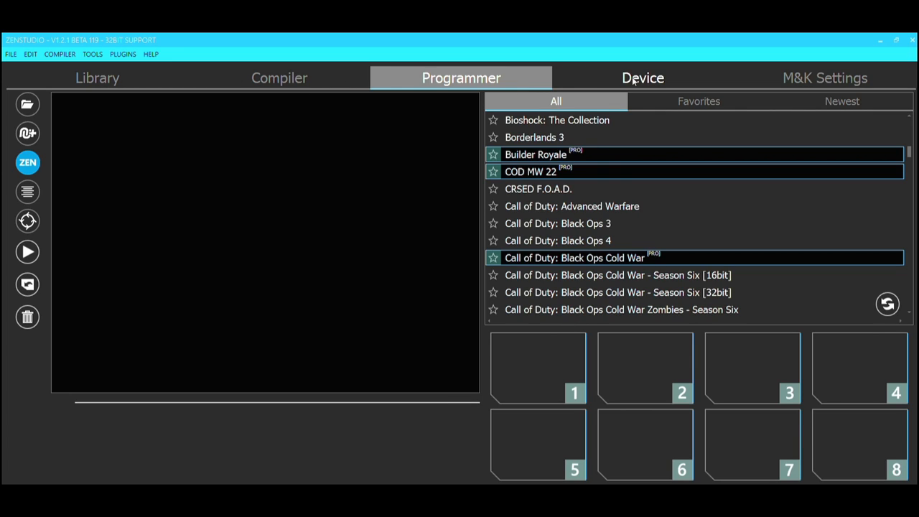
# Set the emulator output protocol to Xbox One X/S on the Device page.
pyautogui.click(644, 77)
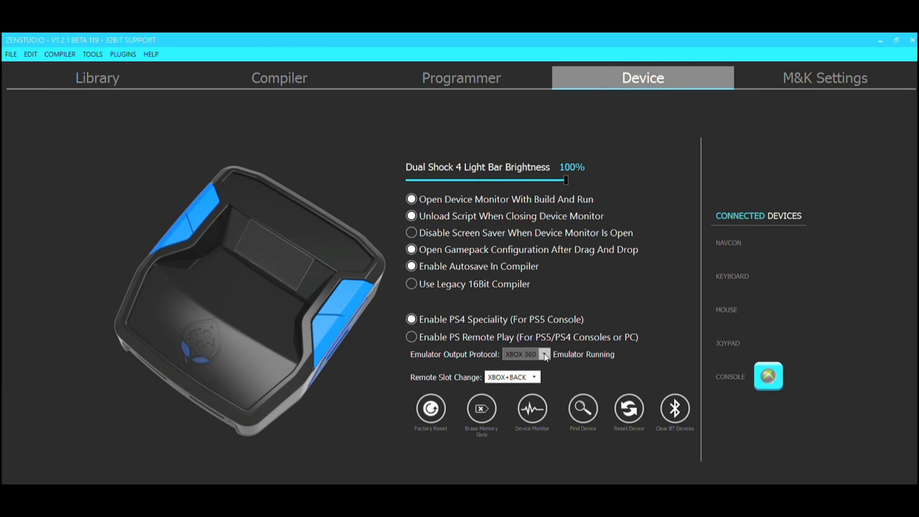
pyautogui.moveTo(543, 356)
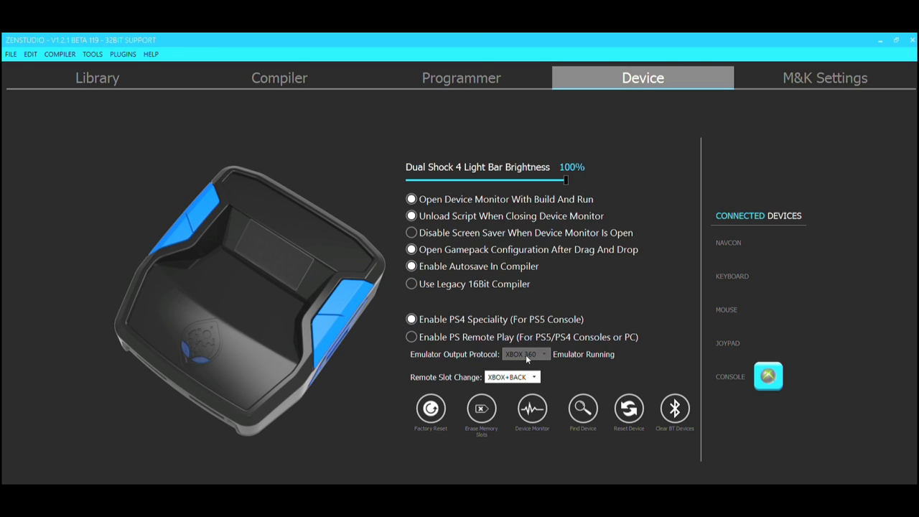
pyautogui.click(526, 354)
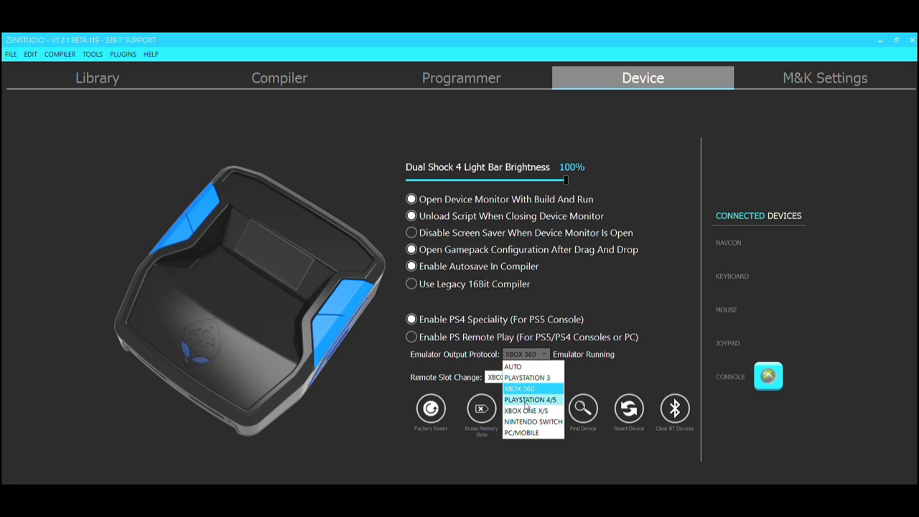
pyautogui.moveTo(543, 391)
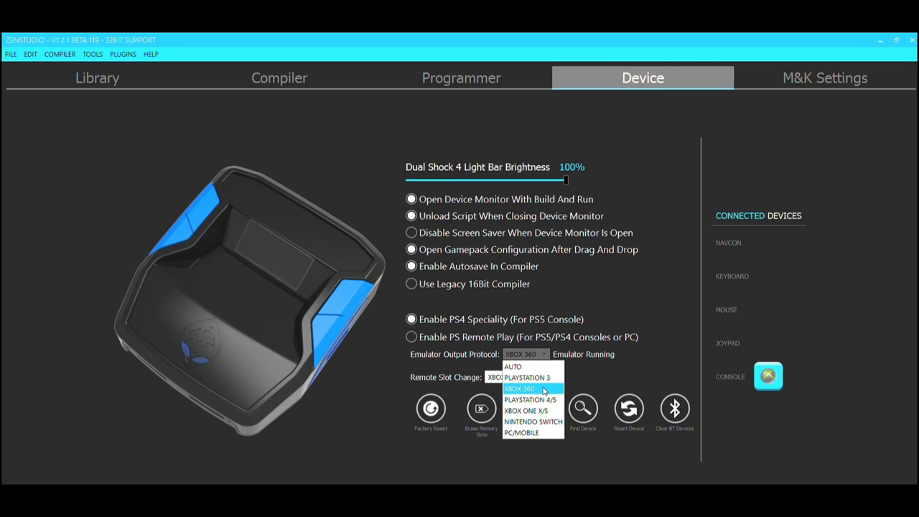
pyautogui.moveTo(559, 379)
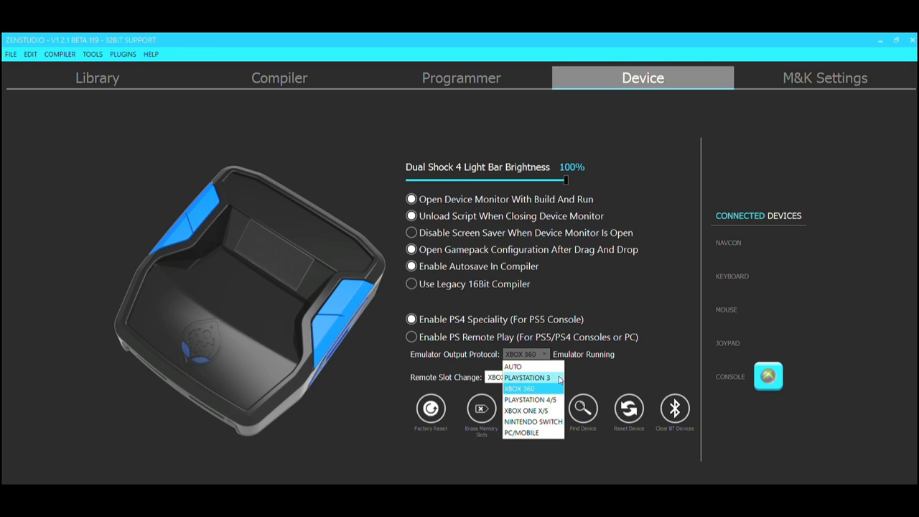
pyautogui.moveTo(534, 411)
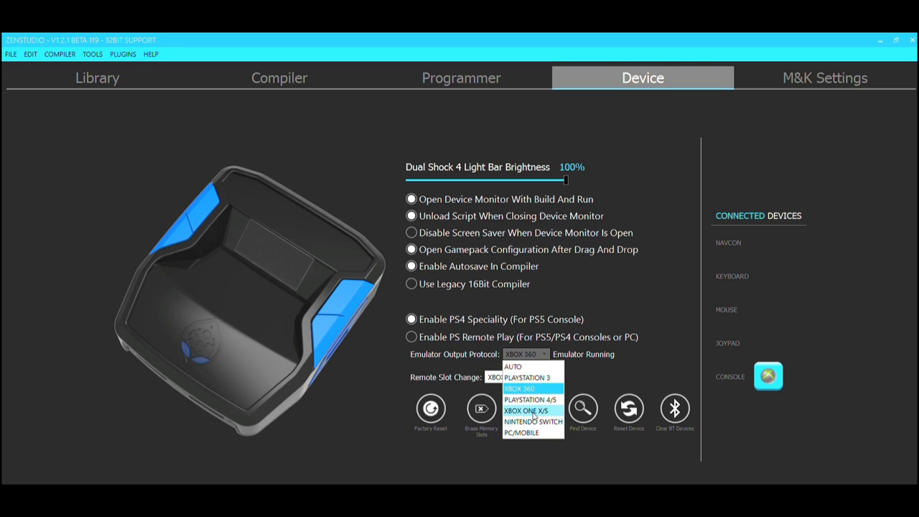
pyautogui.click(522, 411)
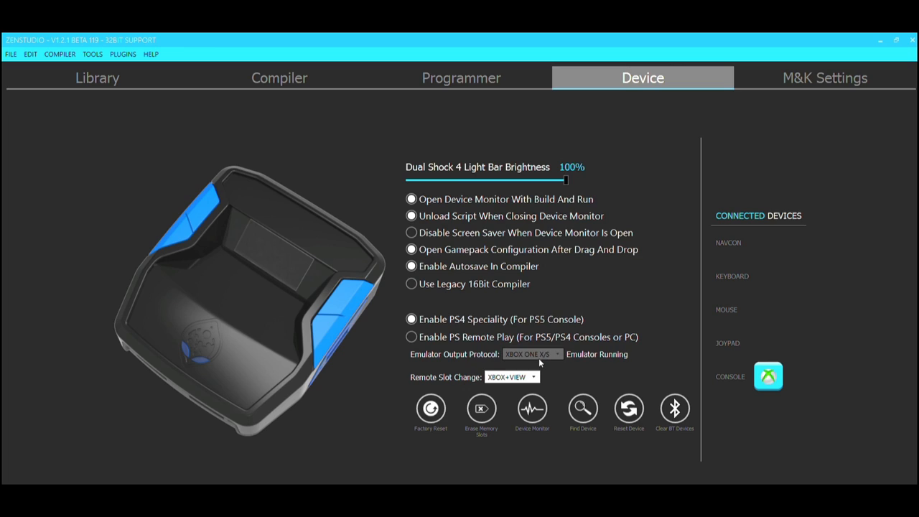
pyautogui.click(411, 336)
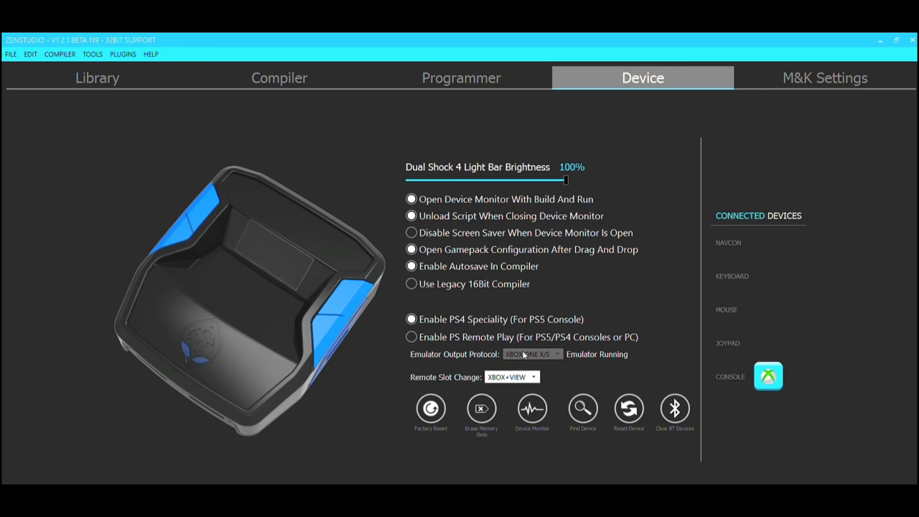
pyautogui.moveTo(541, 359)
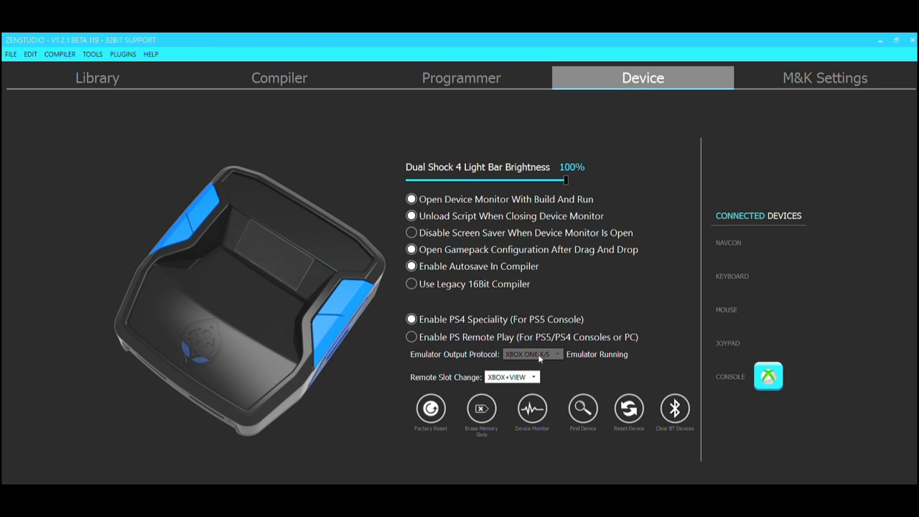
# Switch the emulator output protocol to PlayStation 4/5 (remote slot change PS+Share).
pyautogui.click(531, 354)
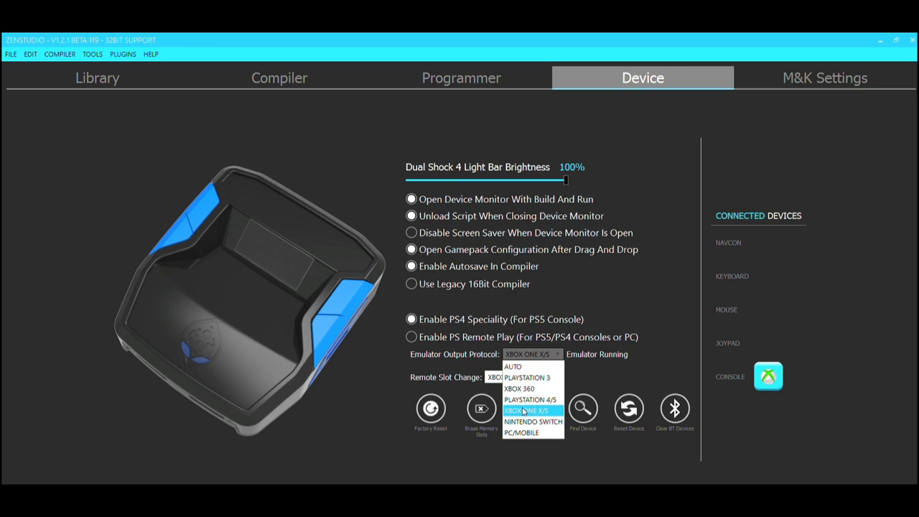
pyautogui.moveTo(532, 400)
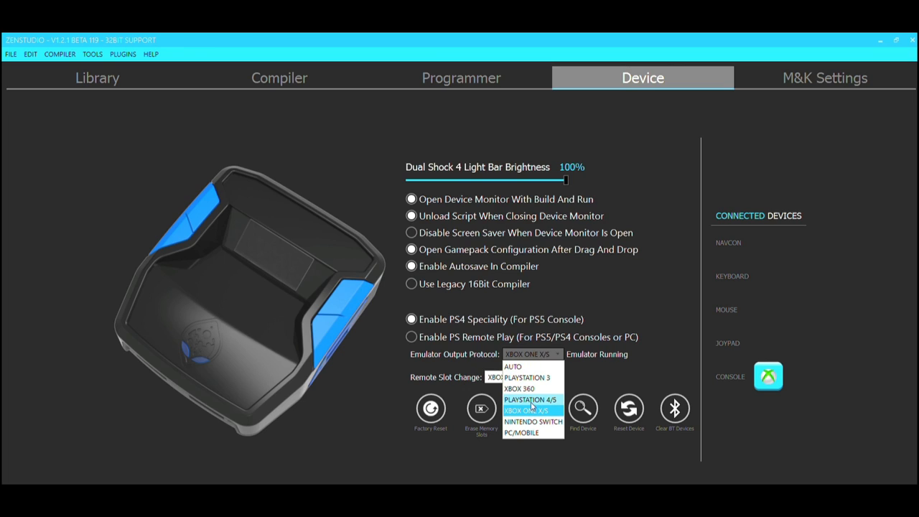
pyautogui.moveTo(535, 408)
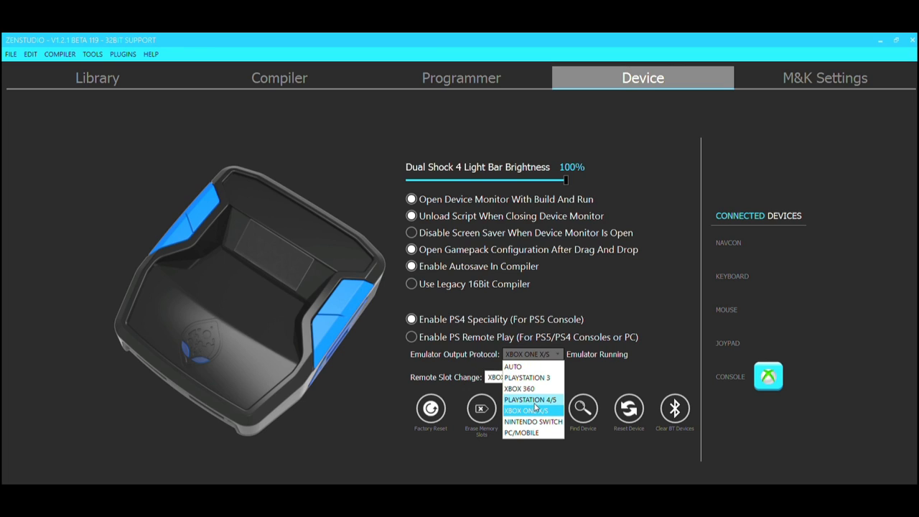
pyautogui.click(530, 400)
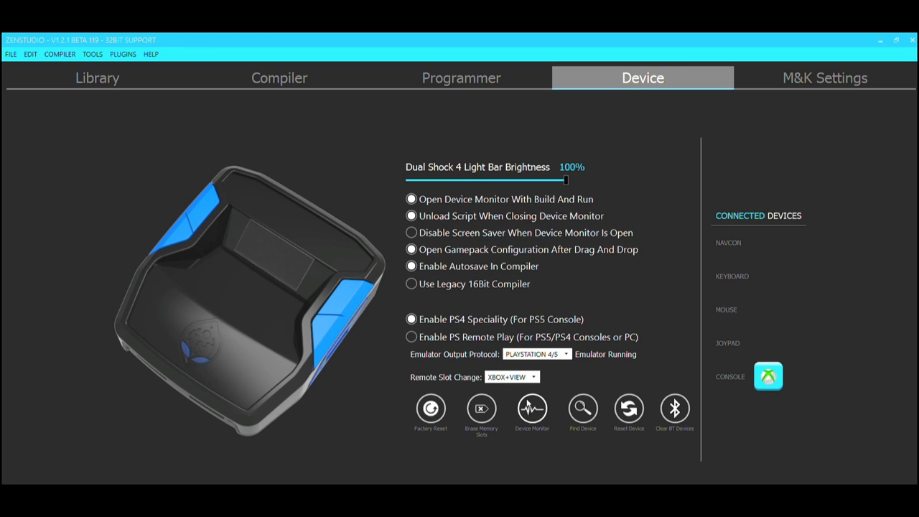
pyautogui.click(411, 319)
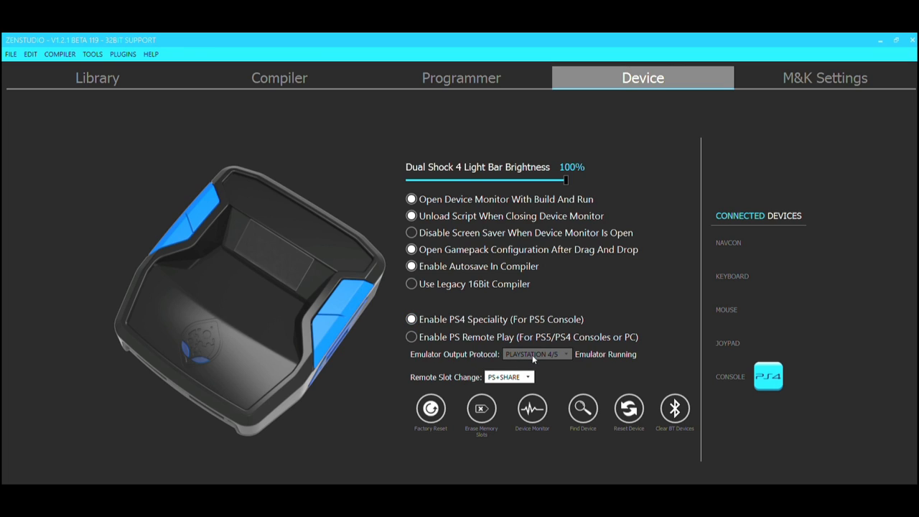
pyautogui.click(411, 336)
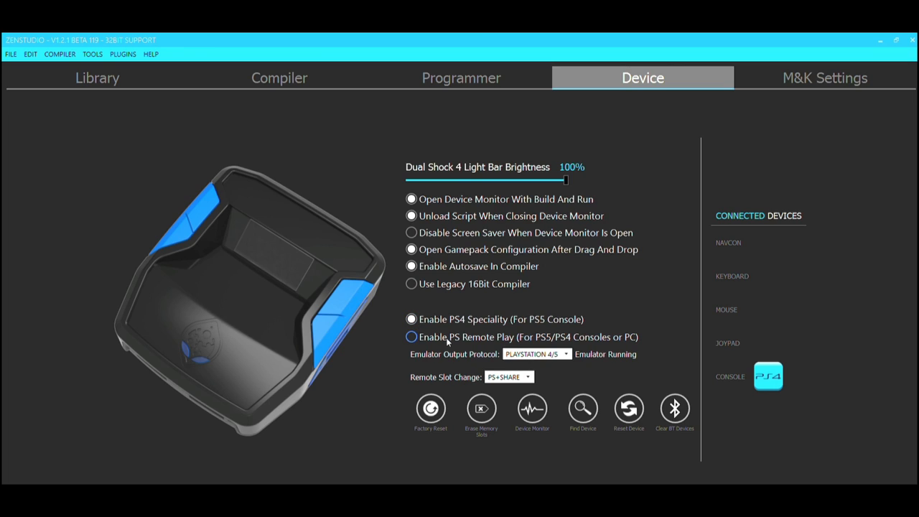
pyautogui.click(411, 319)
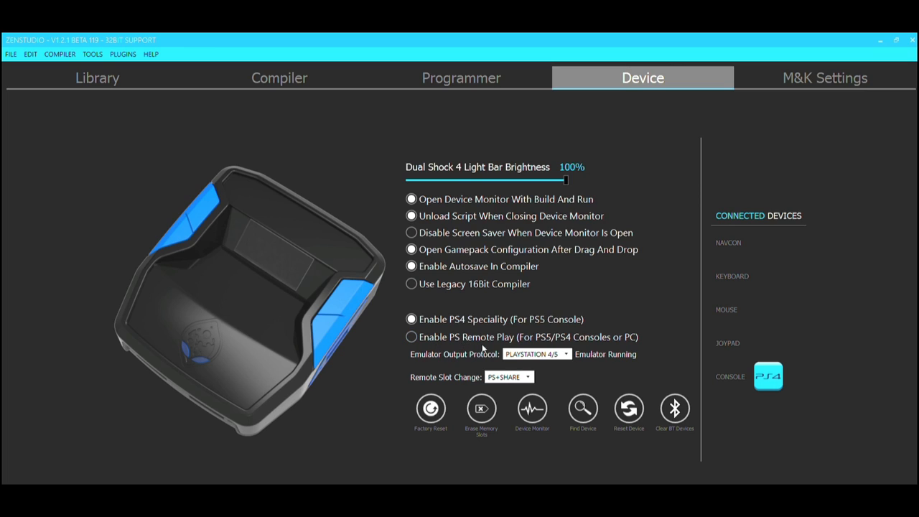
pyautogui.click(411, 336)
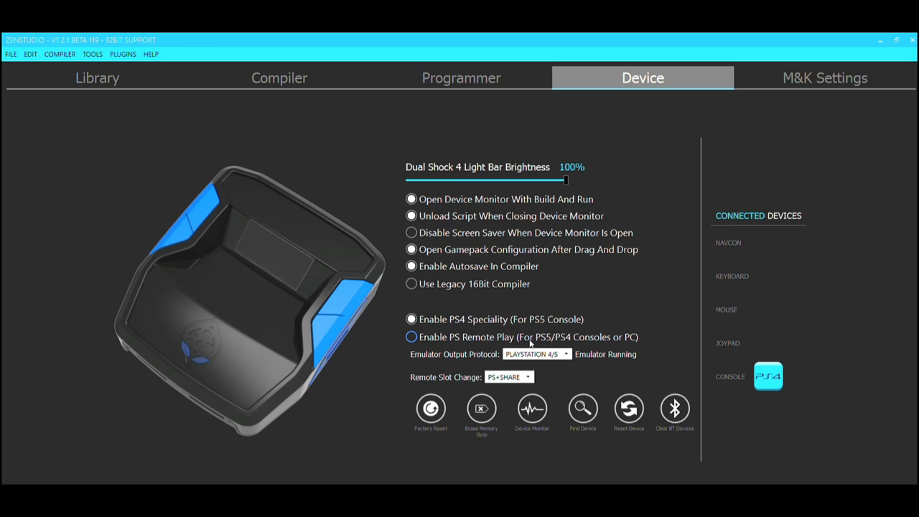
pyautogui.moveTo(505, 339)
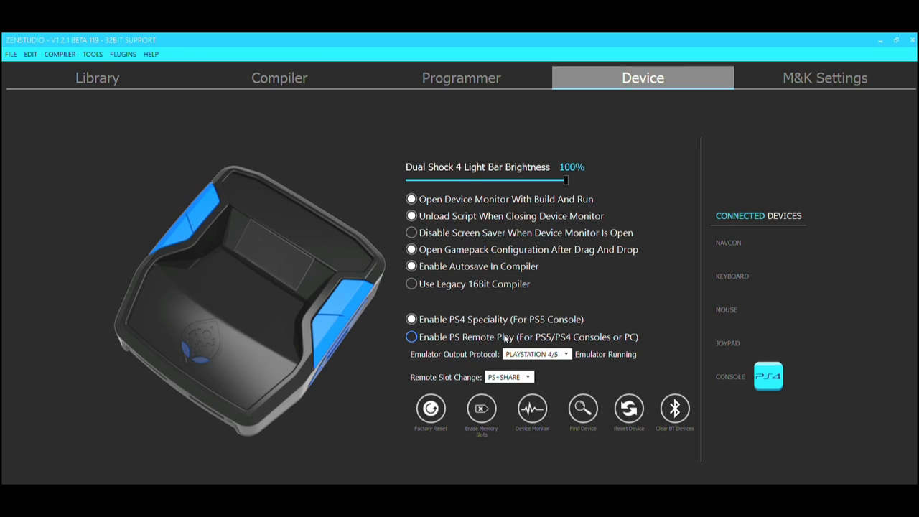
pyautogui.moveTo(489, 344)
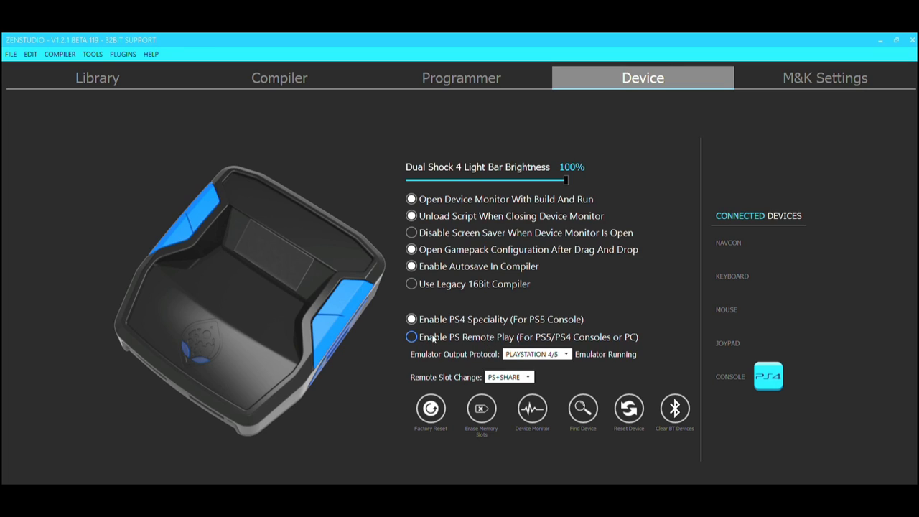
pyautogui.click(411, 319)
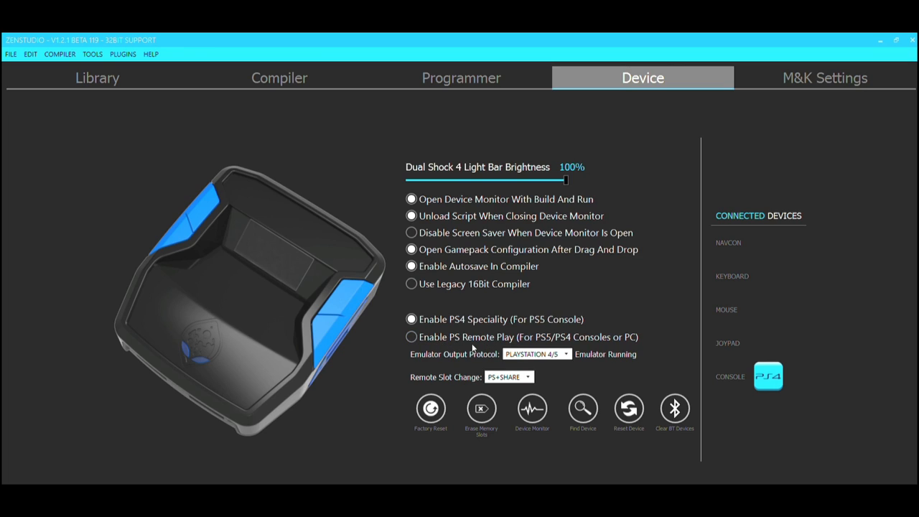
pyautogui.click(411, 336)
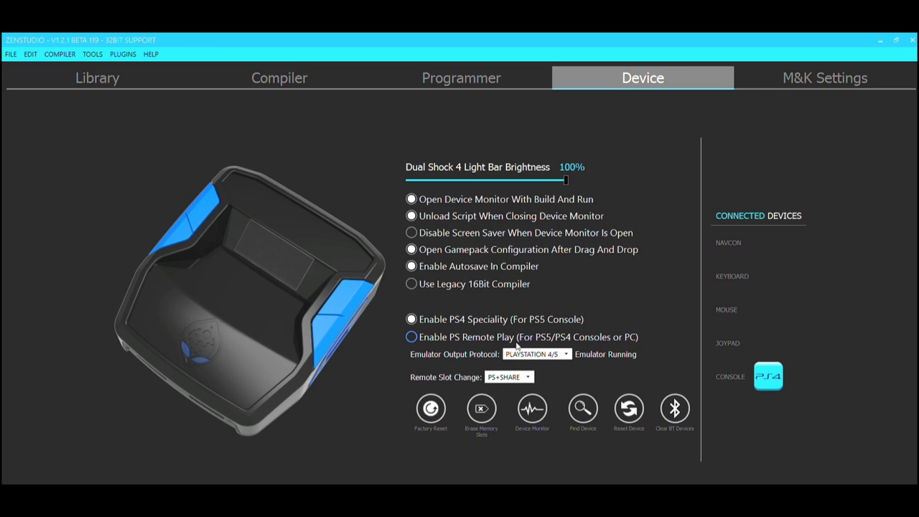
pyautogui.moveTo(529, 342)
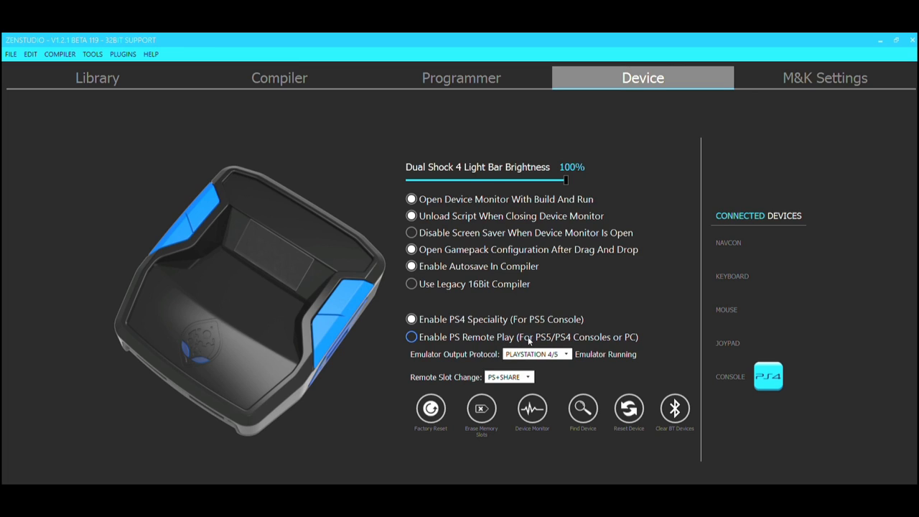
# Keep PlayStation 4/5 as the protocol and reopen the protocol list.
pyautogui.click(537, 354)
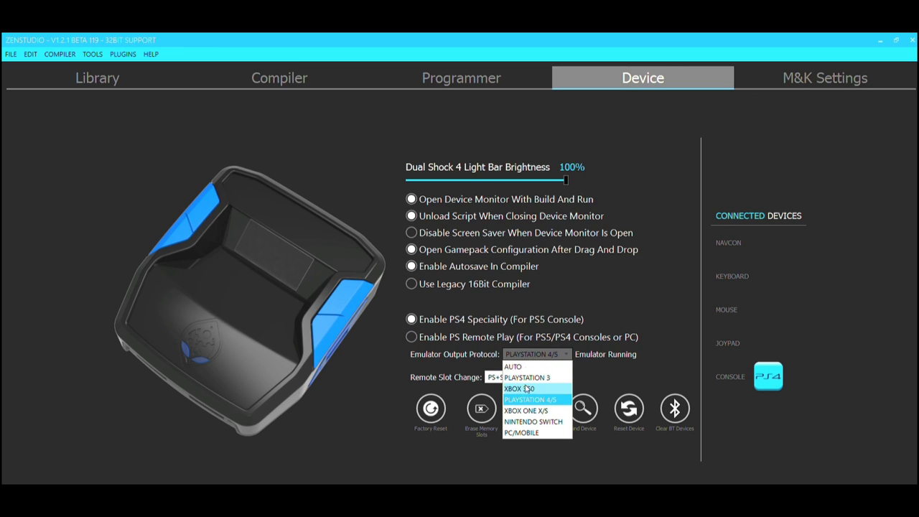
pyautogui.click(530, 400)
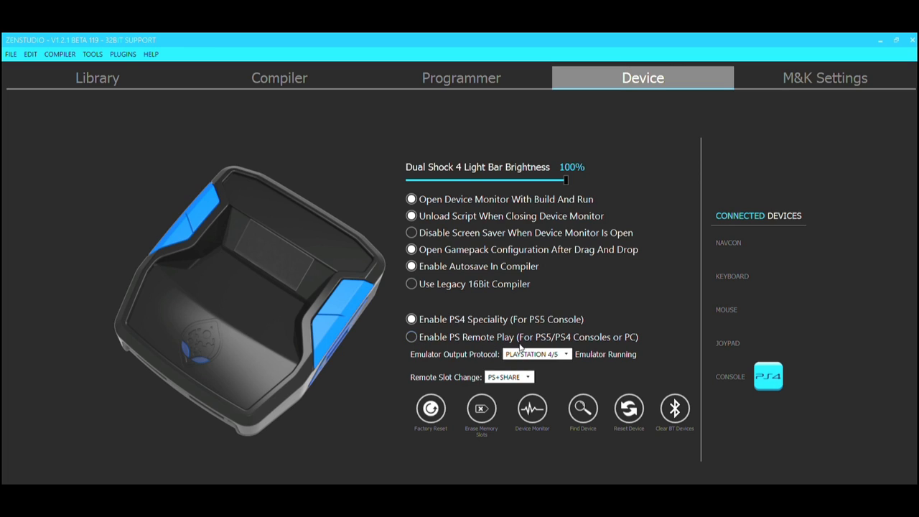
pyautogui.click(411, 319)
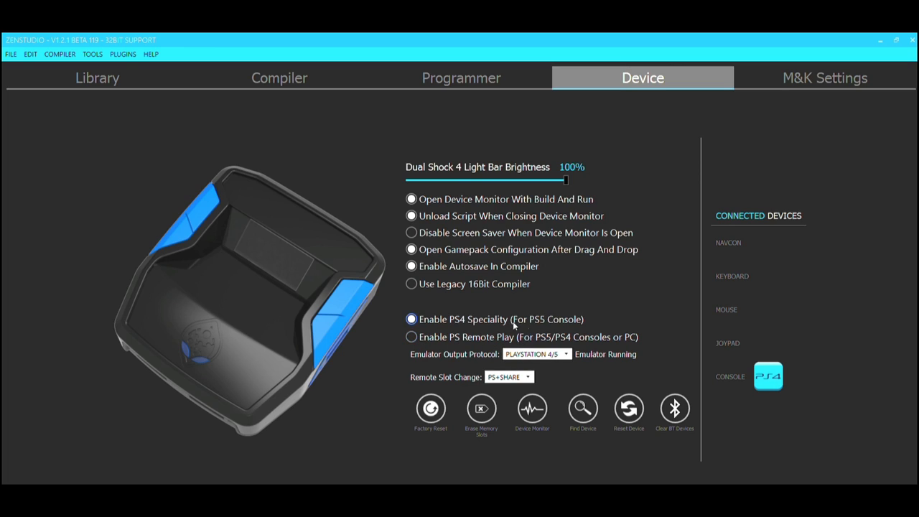
pyautogui.moveTo(523, 329)
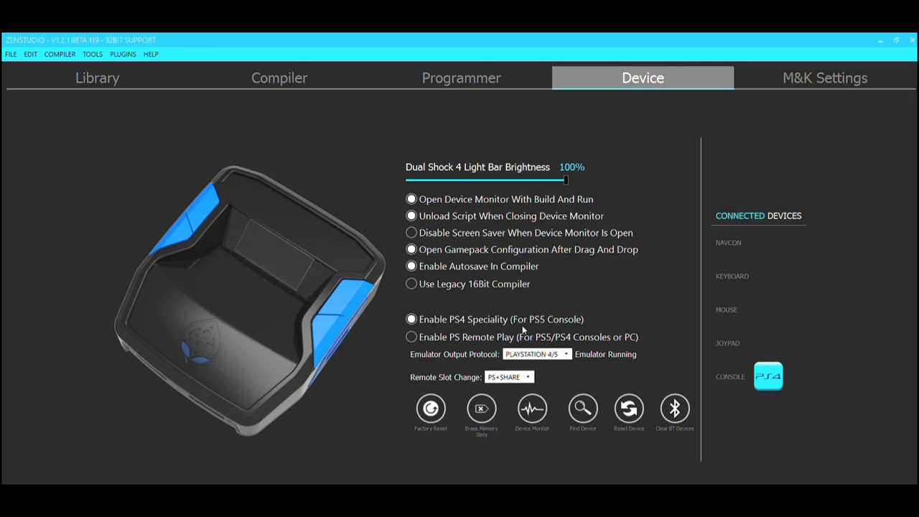
pyautogui.click(411, 319)
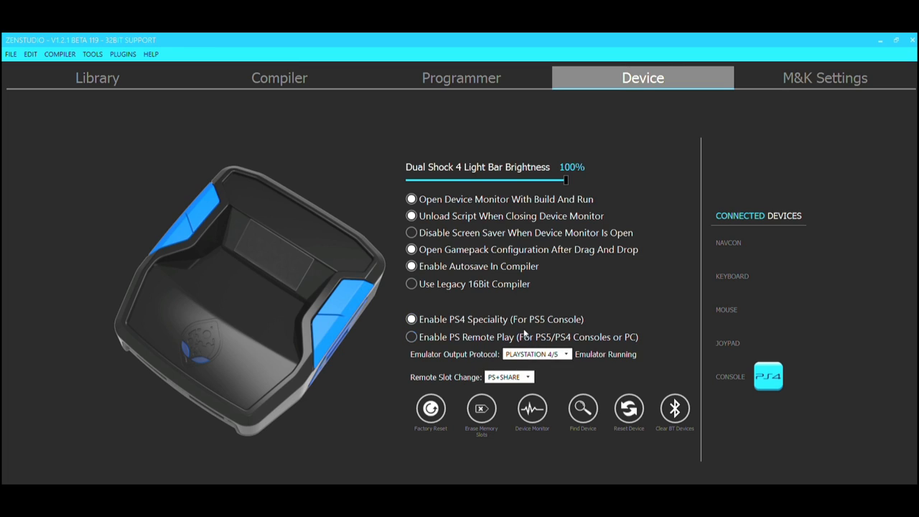
pyautogui.click(537, 354)
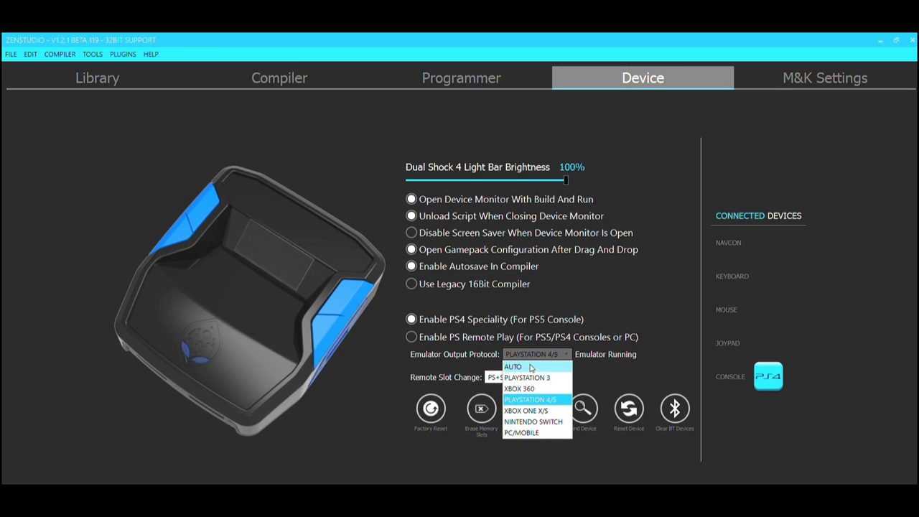
pyautogui.moveTo(558, 380)
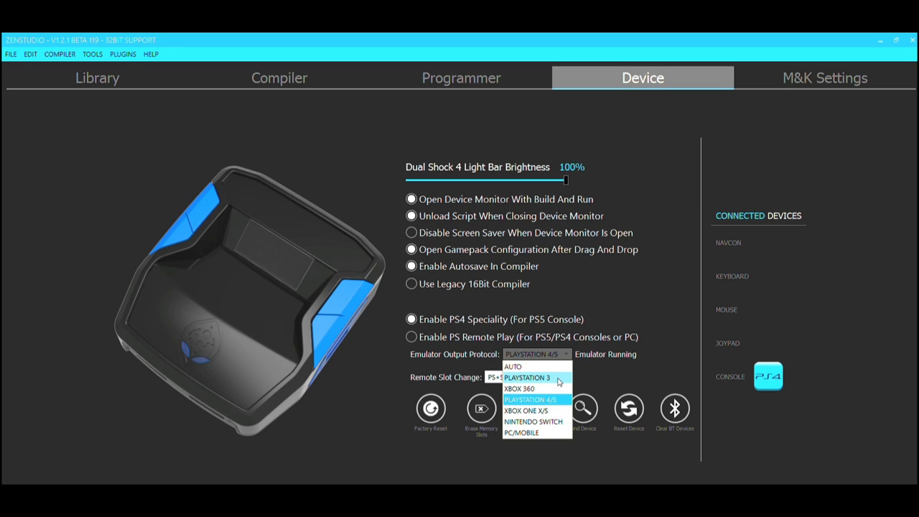
pyautogui.moveTo(520, 388)
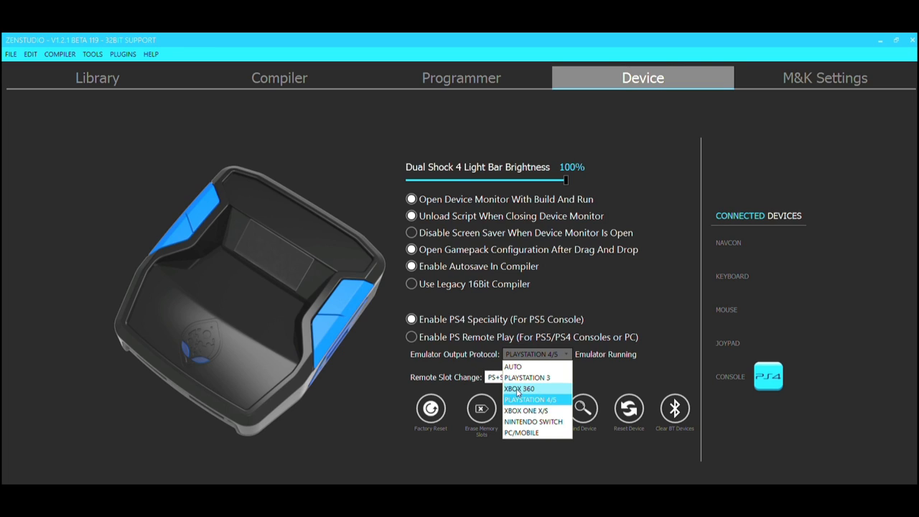
pyautogui.moveTo(522, 432)
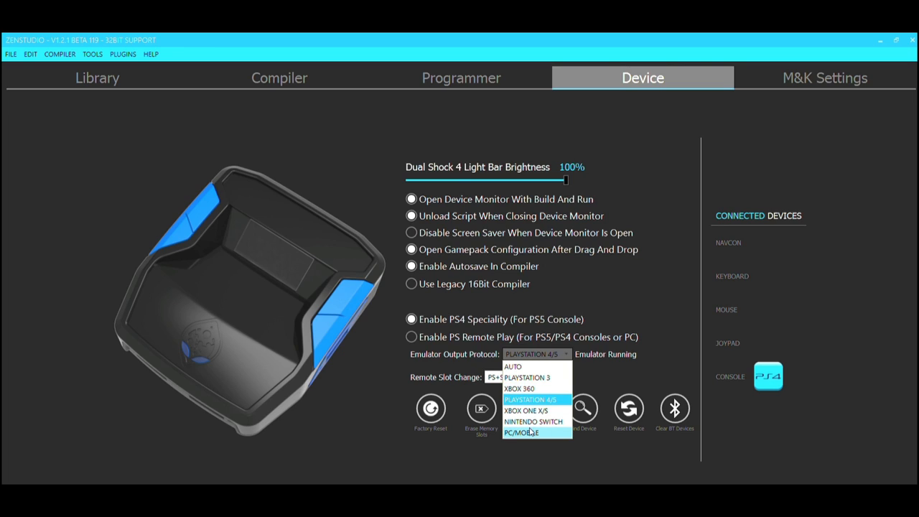
pyautogui.moveTo(525, 377)
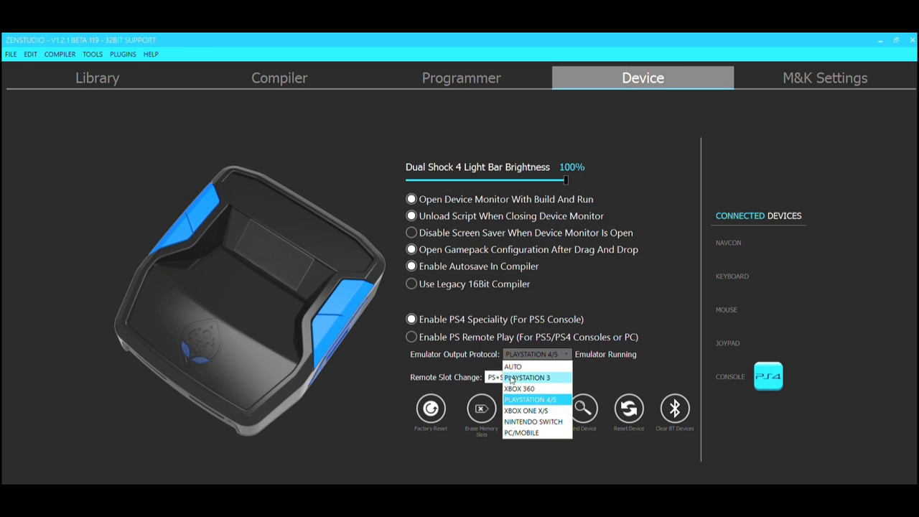
# Set the emulator output protocol to Xbox 360 (remote slot change Xbox+Back).
pyautogui.click(520, 388)
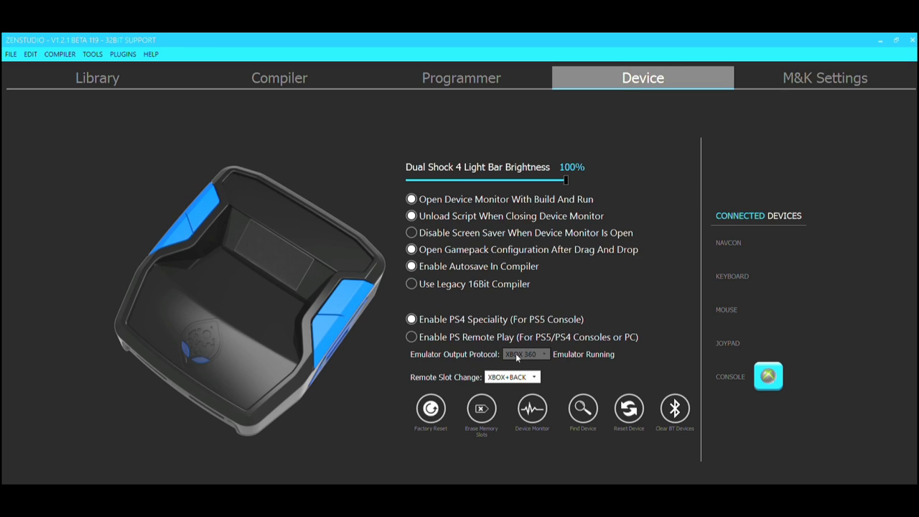
pyautogui.moveTo(525, 362)
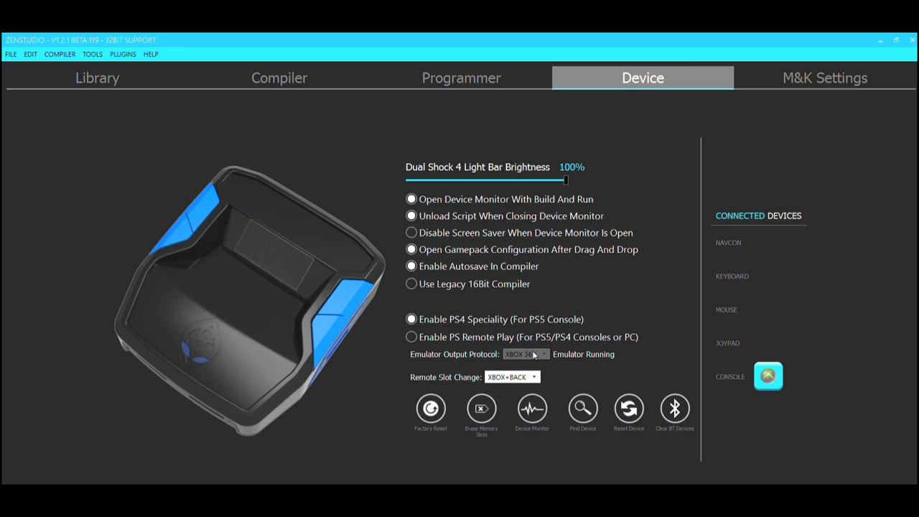
pyautogui.click(411, 319)
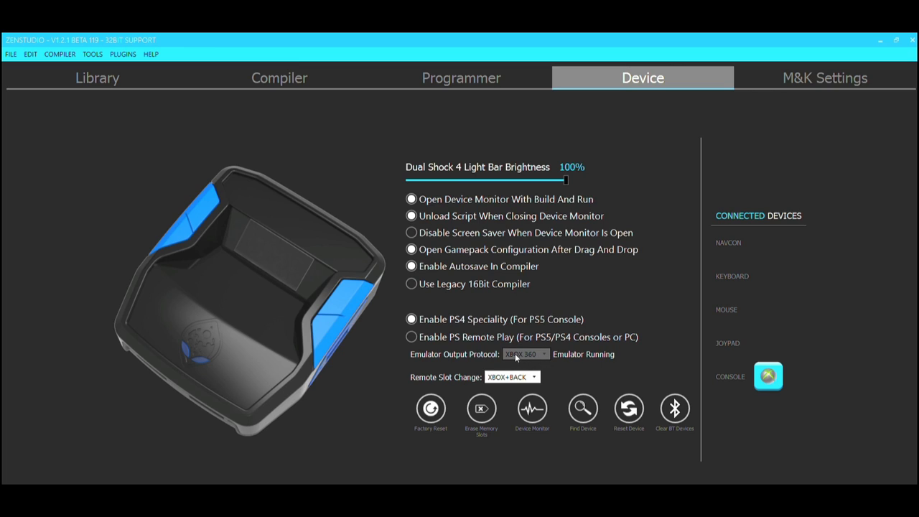
pyautogui.click(525, 353)
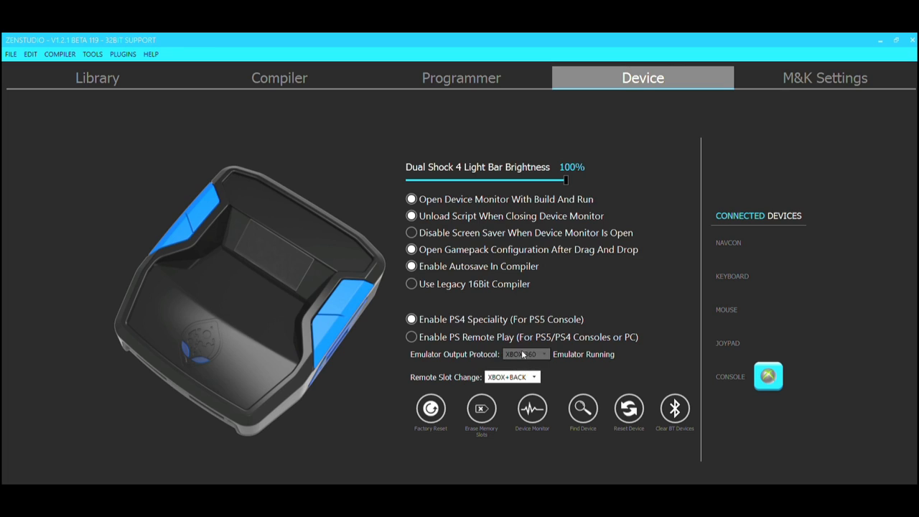
pyautogui.click(411, 319)
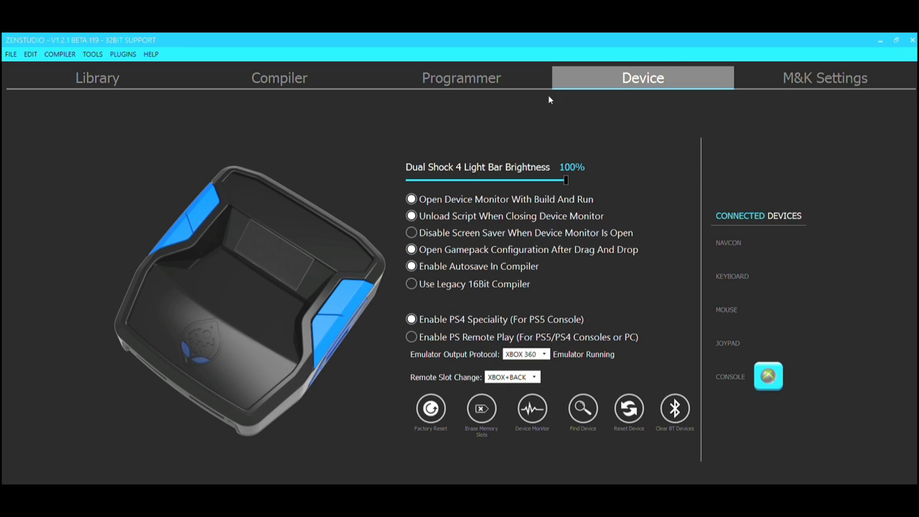
# Check M&K Settings briefly, then bring up the Programmer game list.
pyautogui.click(825, 78)
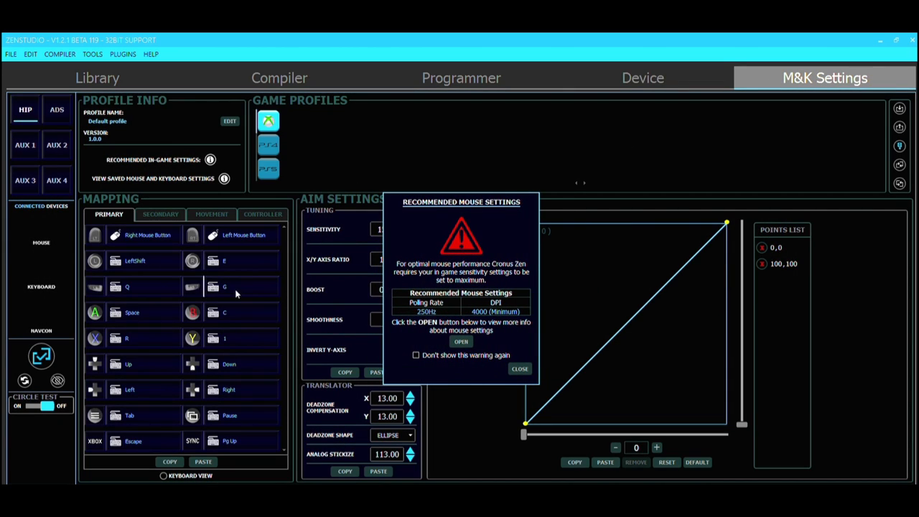
pyautogui.moveTo(256, 344)
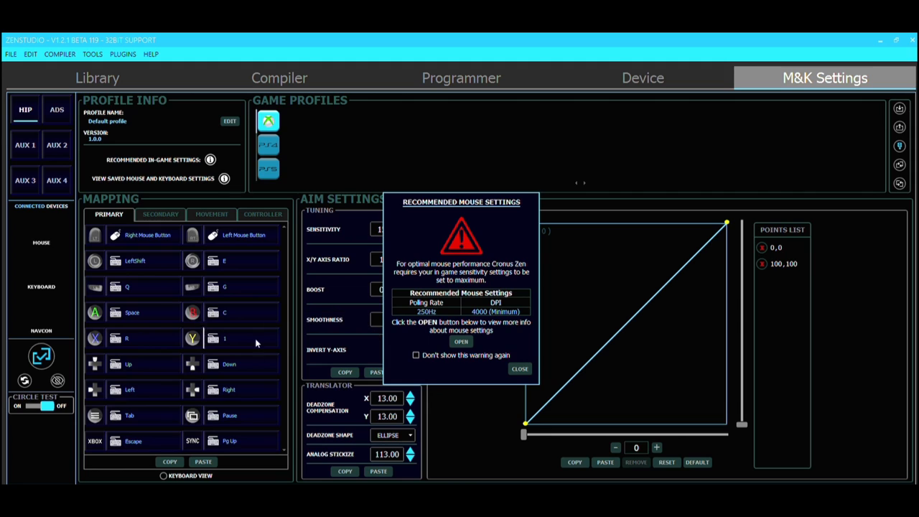
pyautogui.click(642, 77)
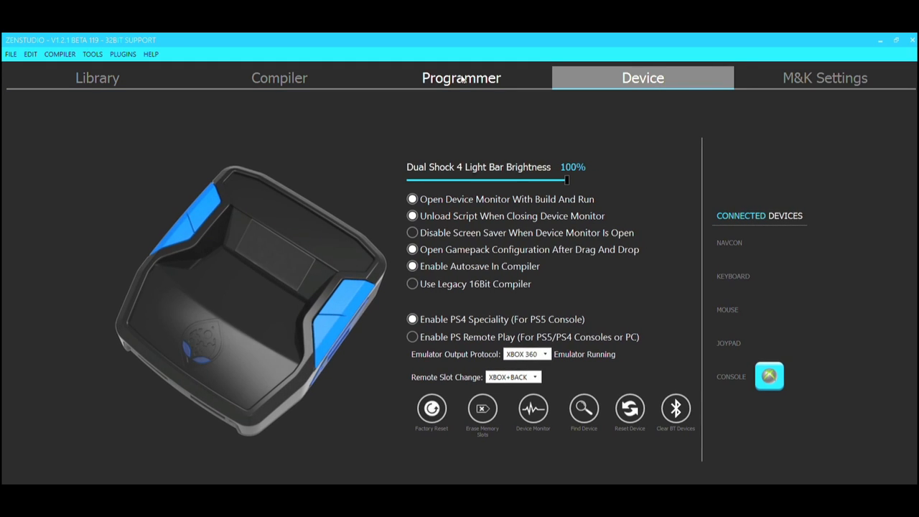
pyautogui.click(461, 78)
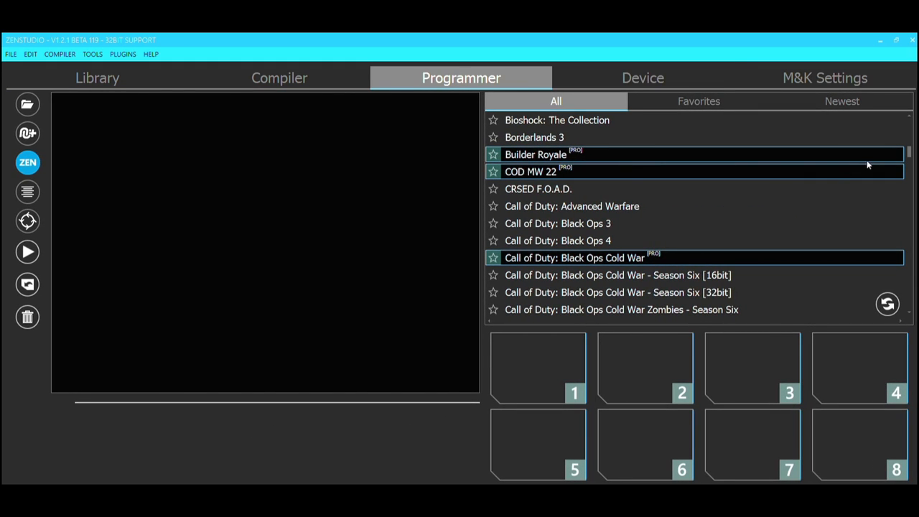
# Give COD MW 22 slot 1 the Tactical button layout and trigger deadzone 0.
pyautogui.click(530, 171)
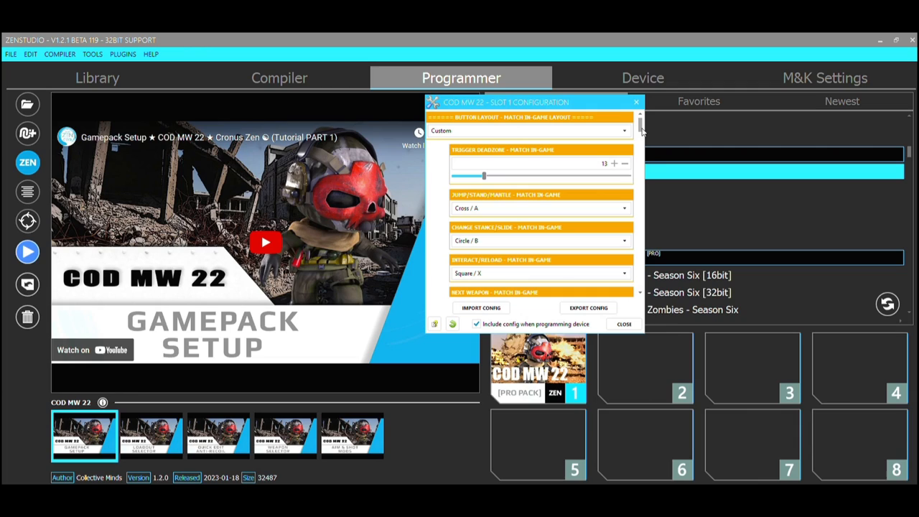
pyautogui.scroll(-3)
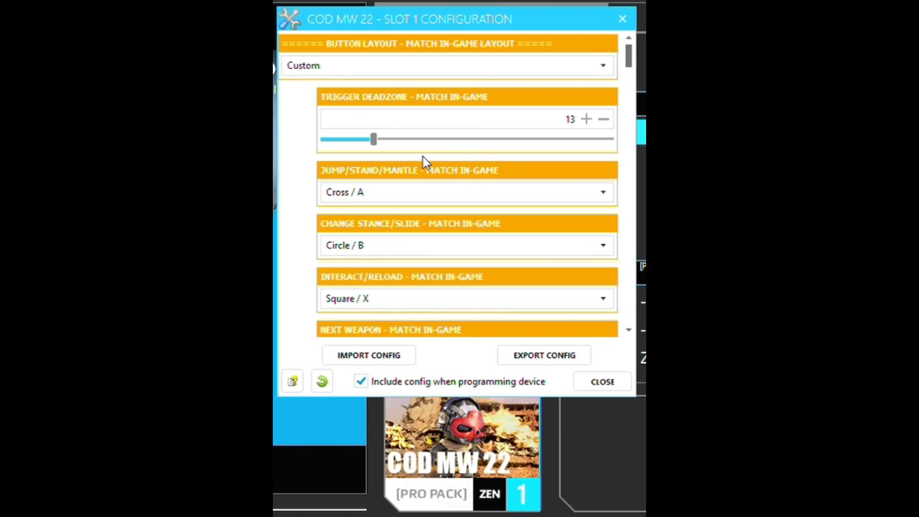
pyautogui.moveTo(444, 252)
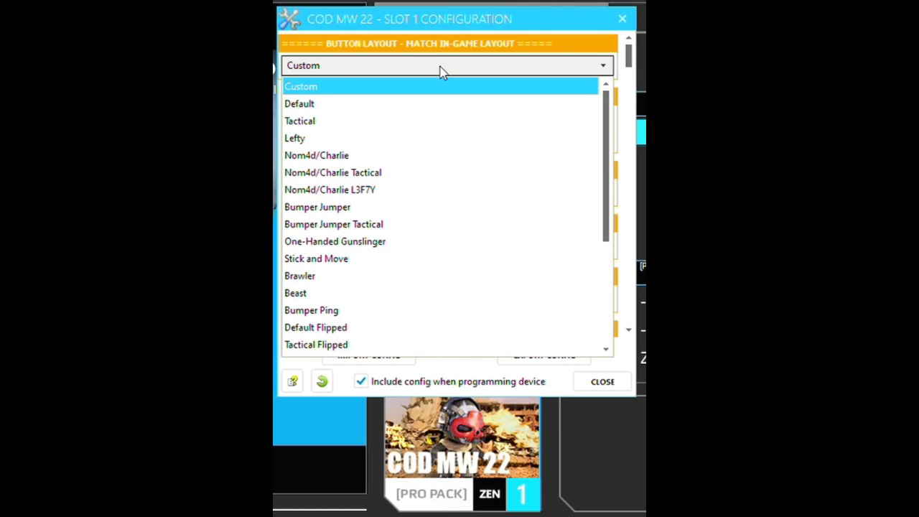
pyautogui.moveTo(342, 82)
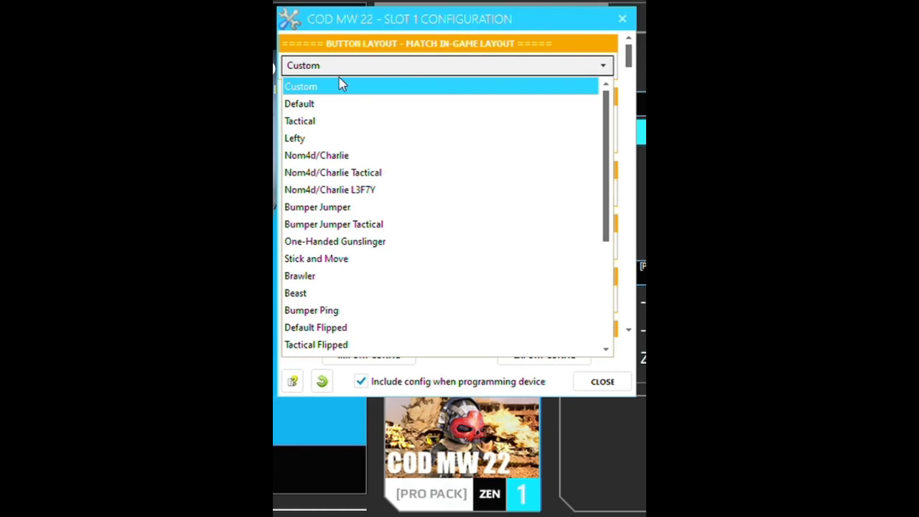
pyautogui.click(300, 121)
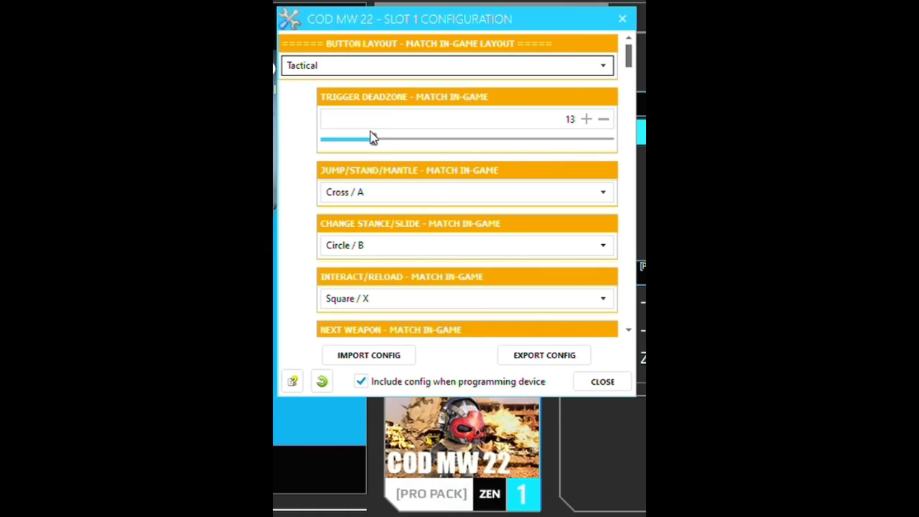
pyautogui.moveTo(376, 138); pyautogui.dragTo(324, 138)
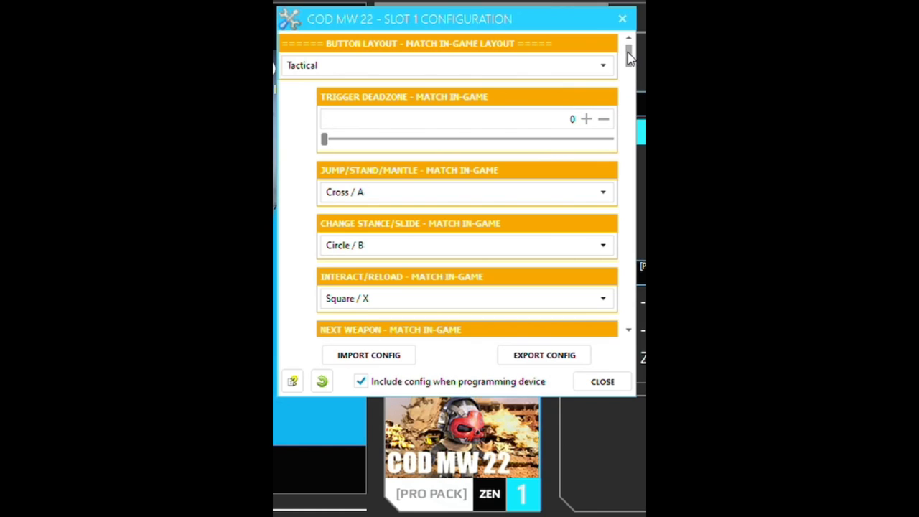
# Set stick sensitivity 7 and min input deadzone 5, then show the response curve choices.
pyautogui.scroll(-3)
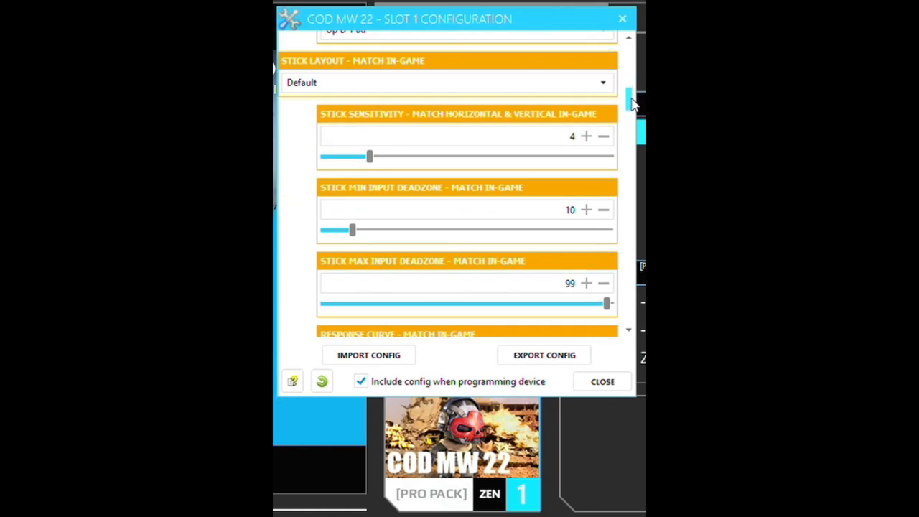
pyautogui.scroll(-3)
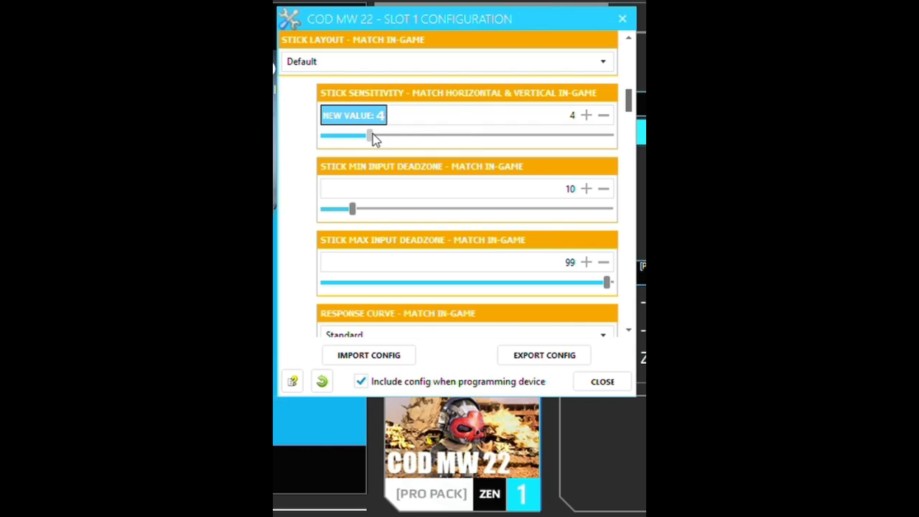
pyautogui.moveTo(368, 135); pyautogui.dragTo(414, 135)
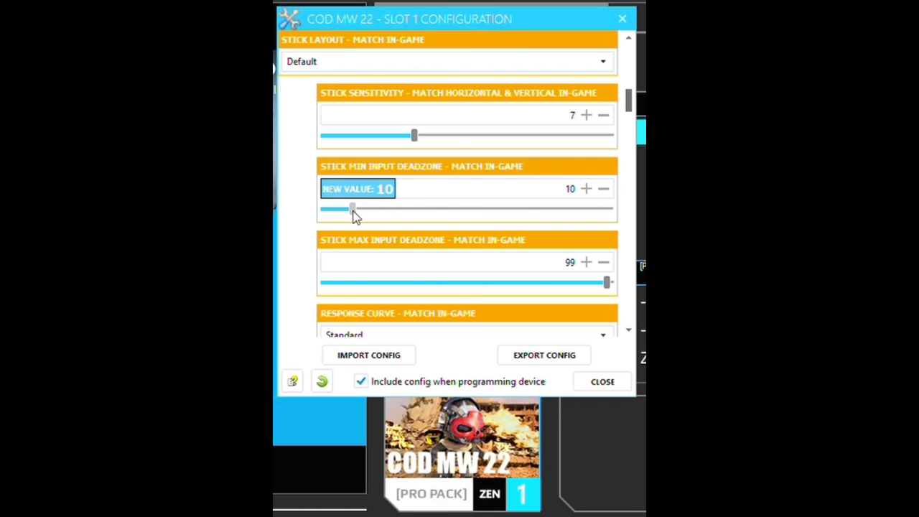
pyautogui.moveTo(361, 218)
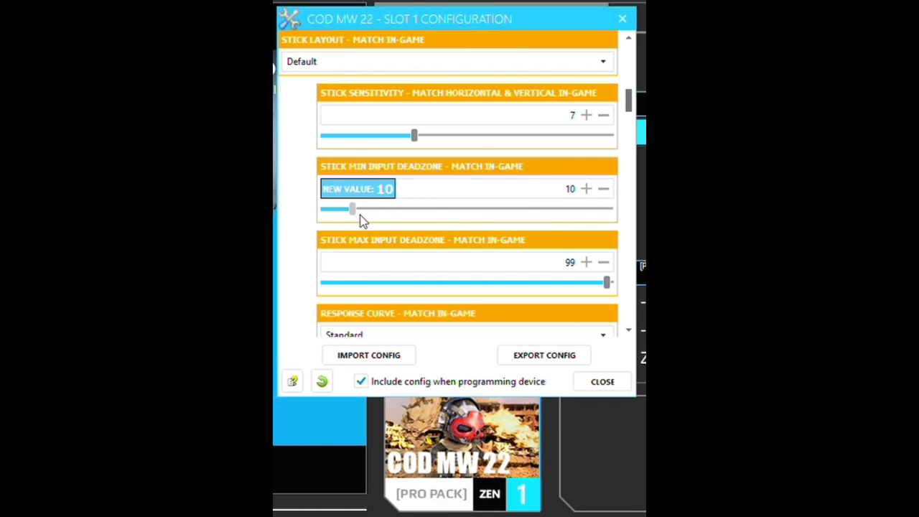
pyautogui.moveTo(352, 209); pyautogui.dragTo(337, 209)
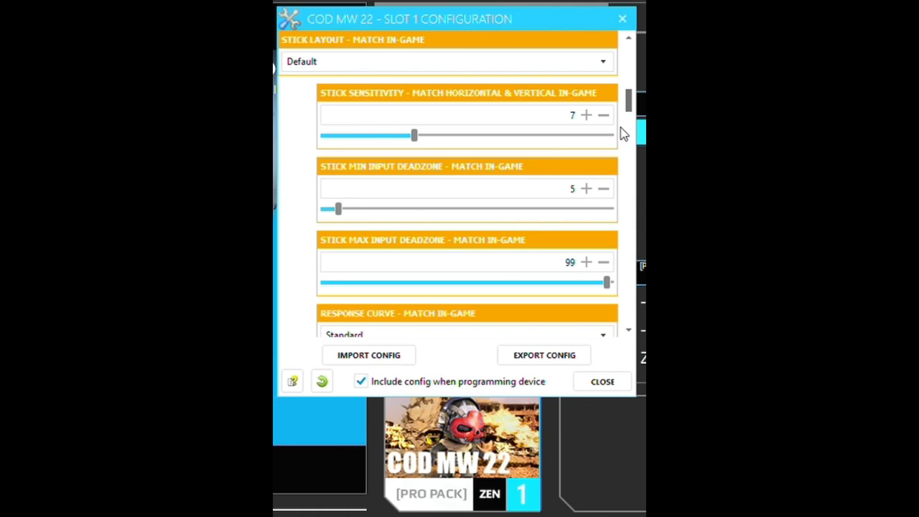
pyautogui.scroll(-3)
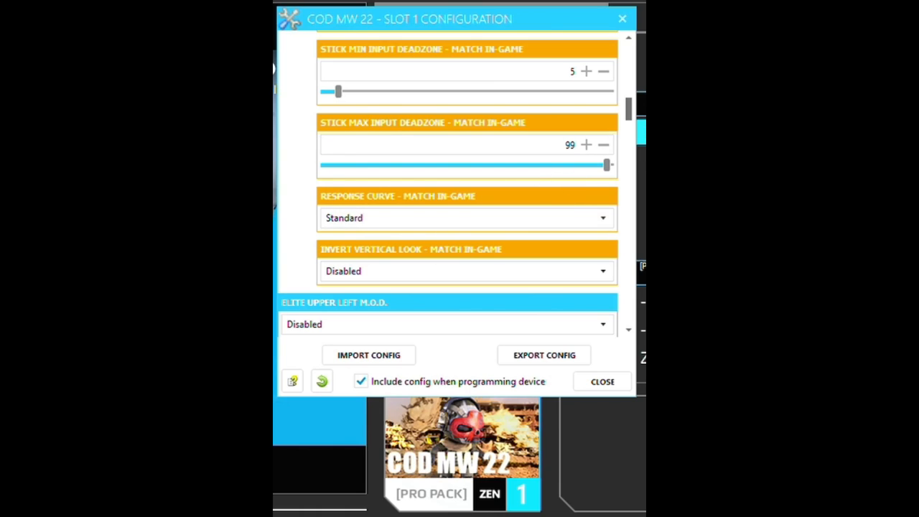
pyautogui.click(465, 218)
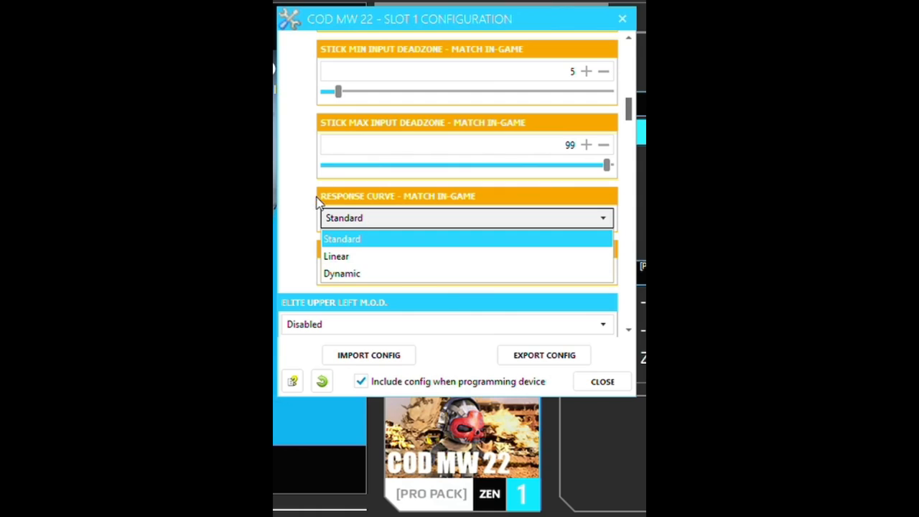
pyautogui.moveTo(341, 273)
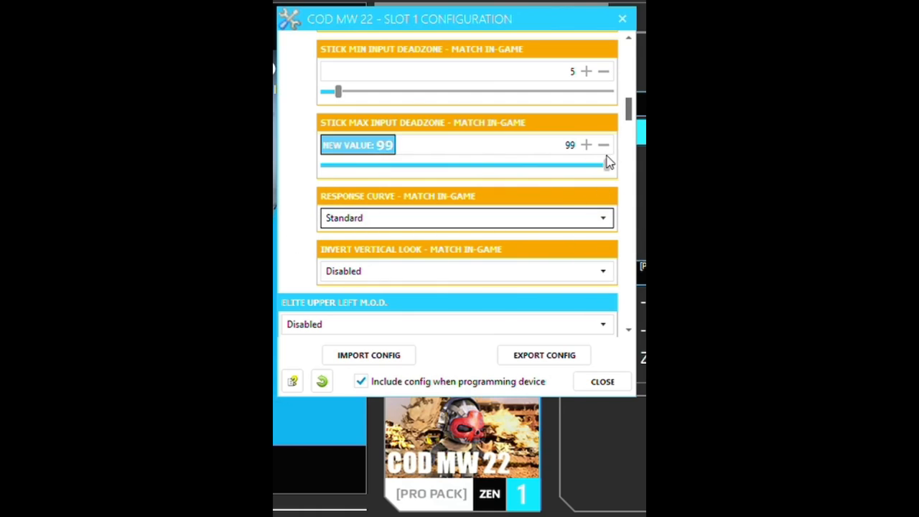
# Raise the Active Aim M.O.D. aim assist intensity from 15 to 40.
pyautogui.scroll(-3)
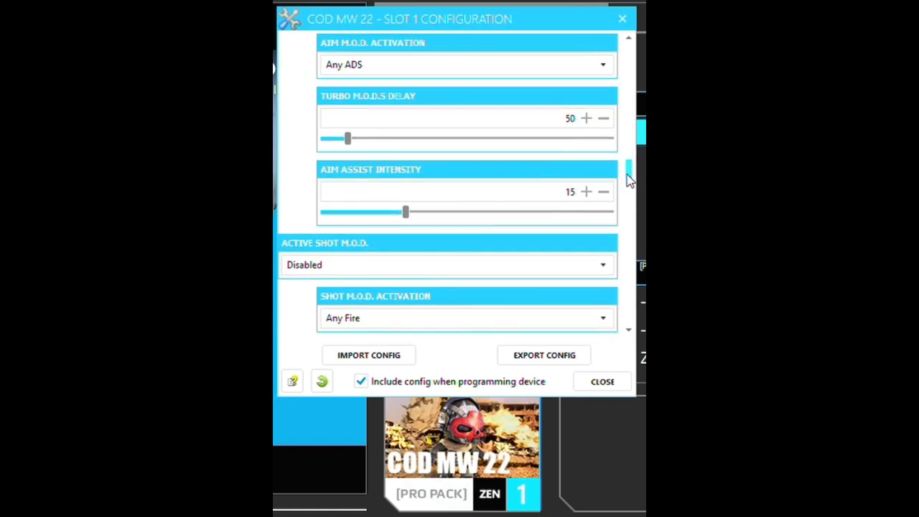
pyautogui.scroll(-3)
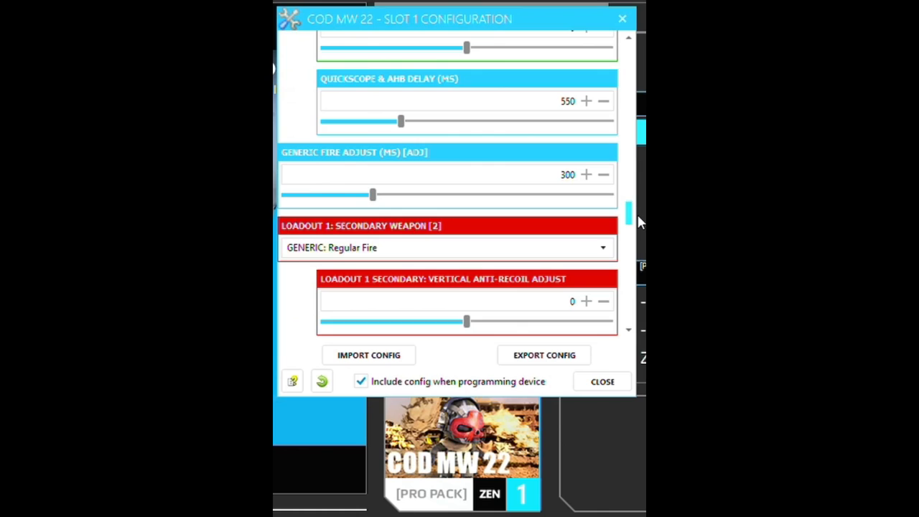
pyautogui.scroll(-3)
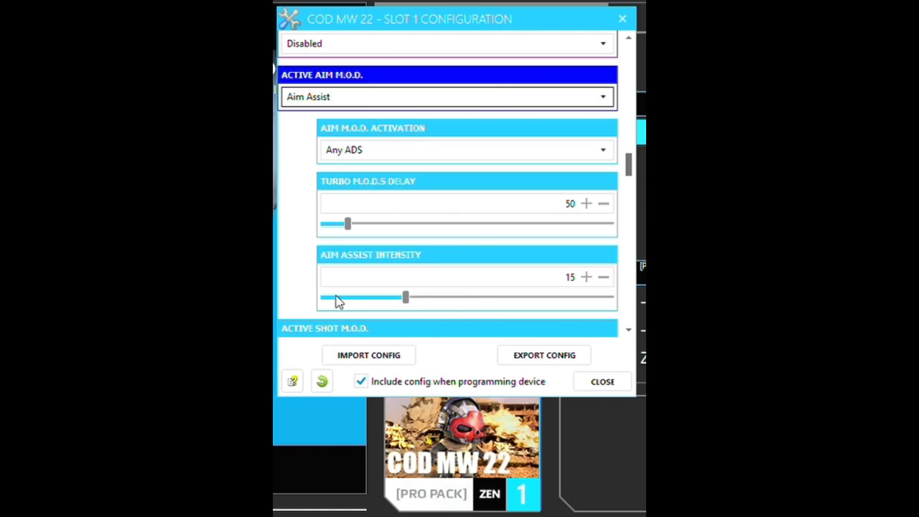
pyautogui.moveTo(373, 175)
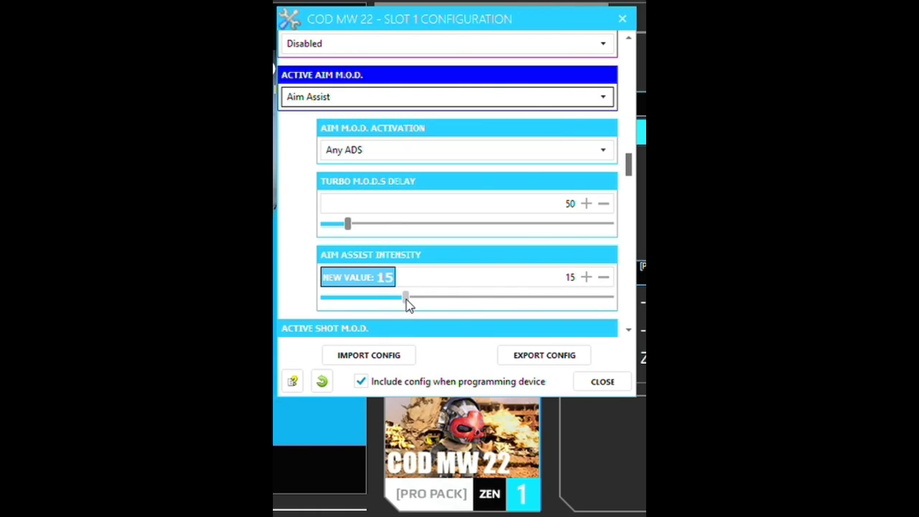
pyautogui.moveTo(410, 302)
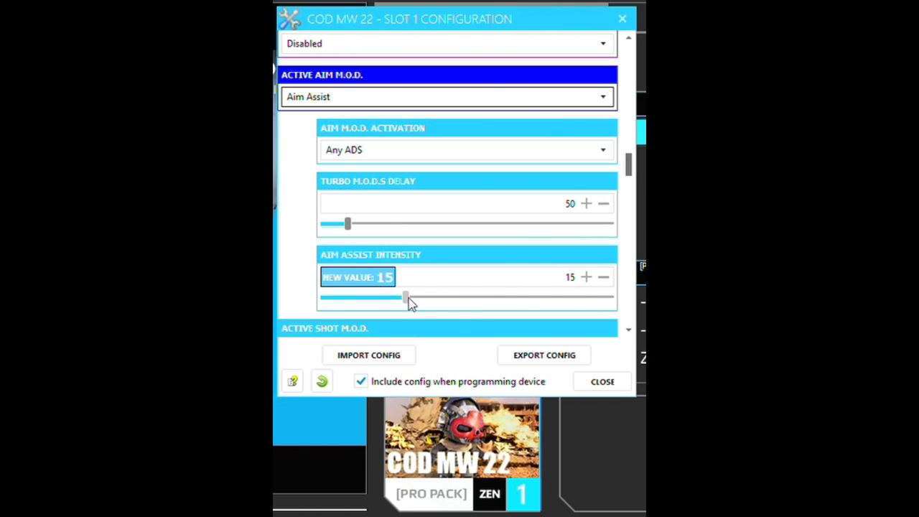
pyautogui.moveTo(406, 297); pyautogui.dragTo(517, 298)
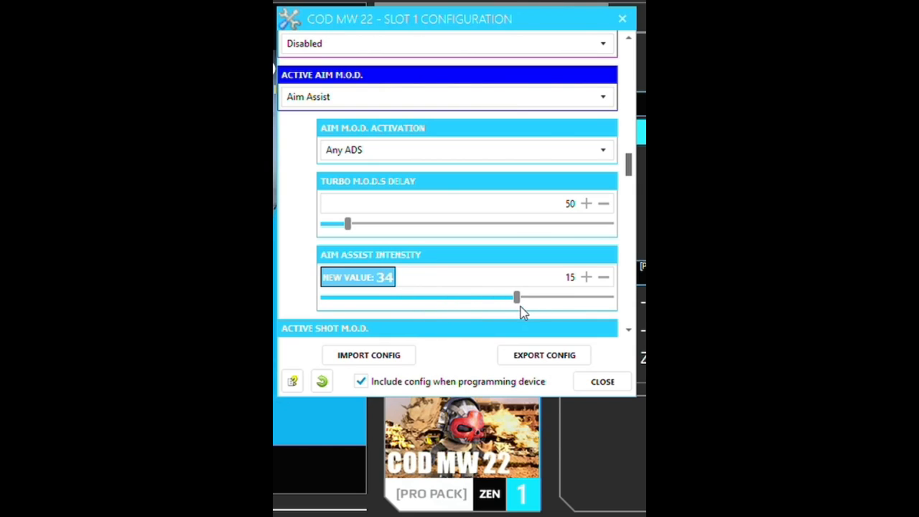
pyautogui.moveTo(518, 296); pyautogui.dragTo(552, 296)
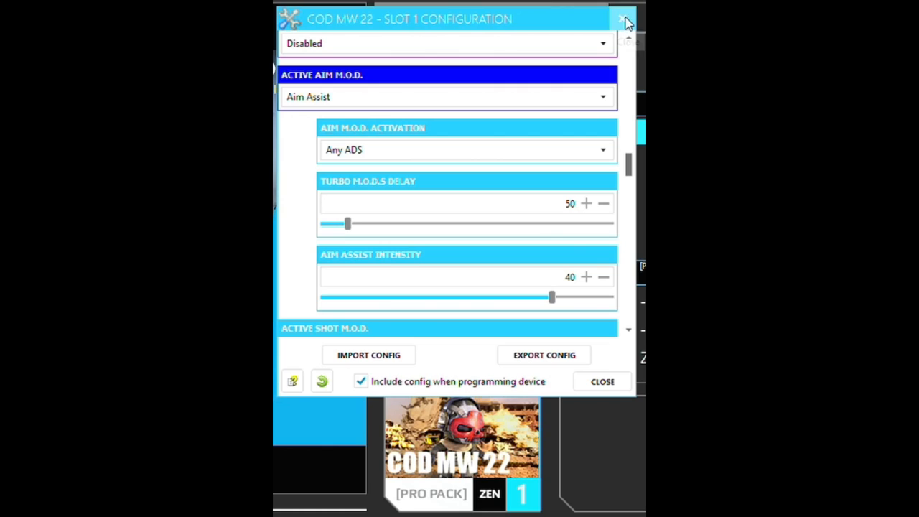
# Close slot 1's configuration and program the gamepack to the device.
pyautogui.click(623, 19)
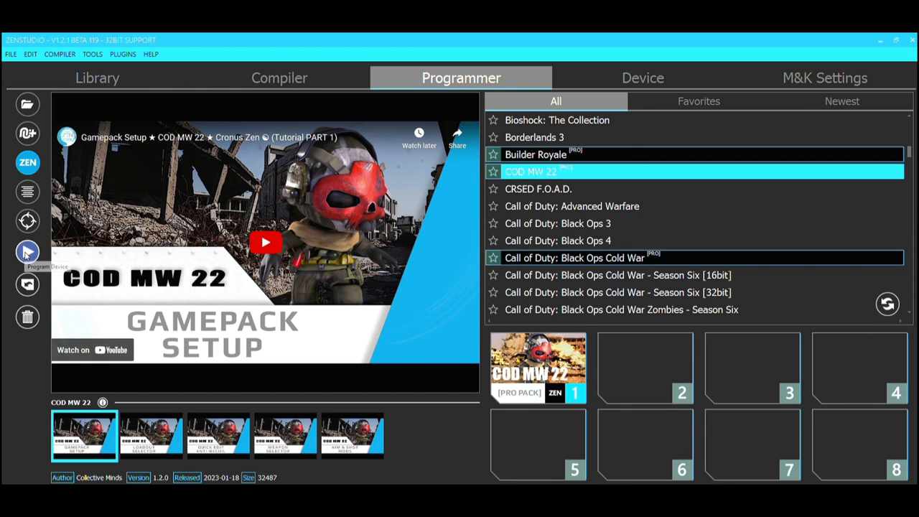
pyautogui.click(28, 252)
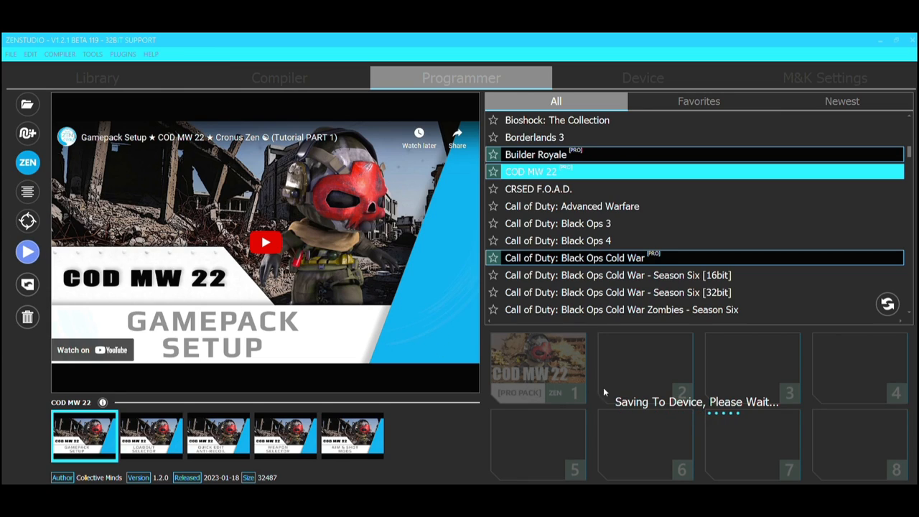
pyautogui.moveTo(582, 373)
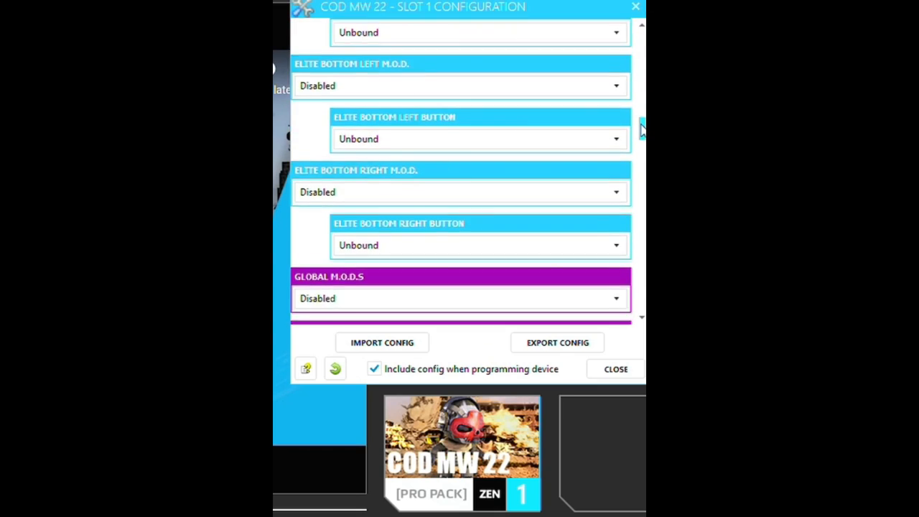
# Bring aim assist intensity back down from 40 to 18.
pyautogui.scroll(-3)
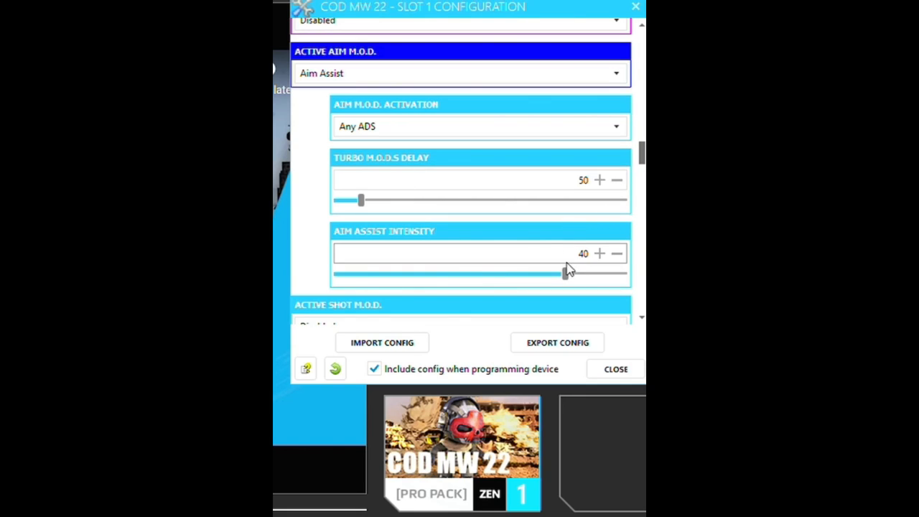
pyautogui.moveTo(563, 274)
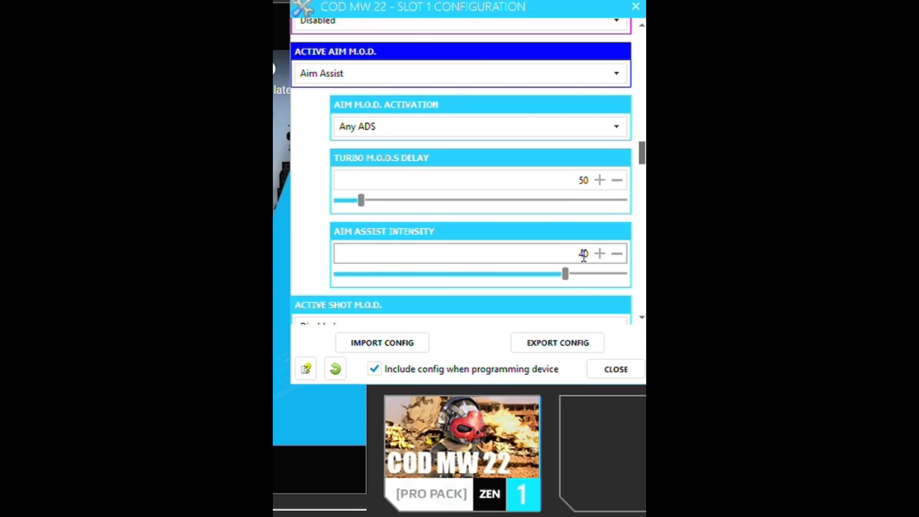
pyautogui.moveTo(566, 273); pyautogui.dragTo(425, 273)
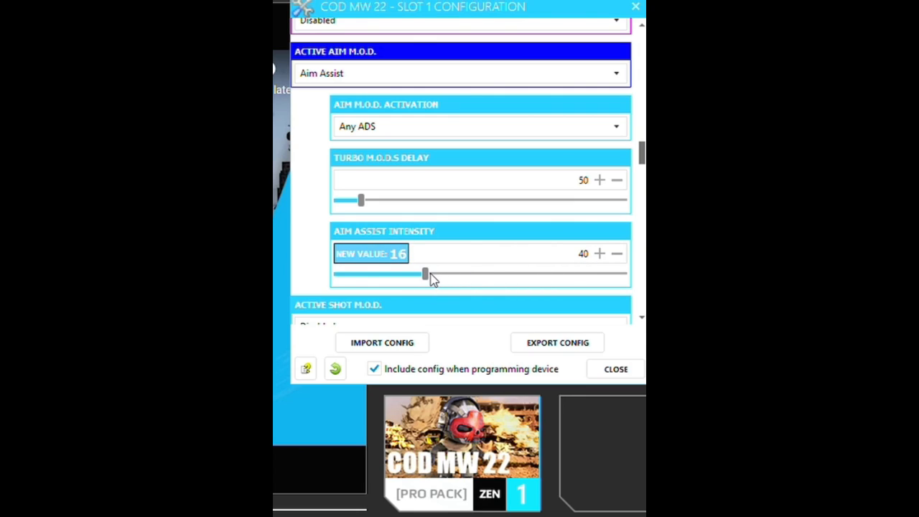
pyautogui.moveTo(425, 273); pyautogui.dragTo(420, 273)
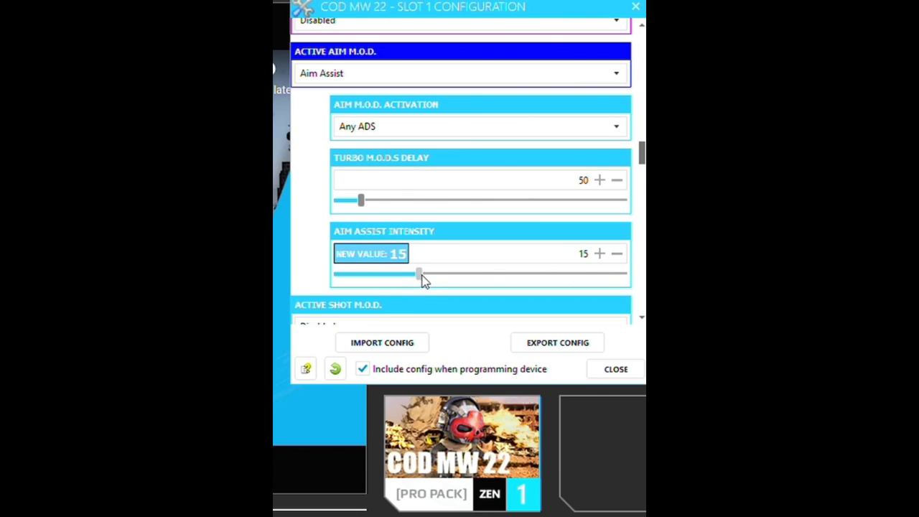
pyautogui.moveTo(419, 273); pyautogui.dragTo(437, 273)
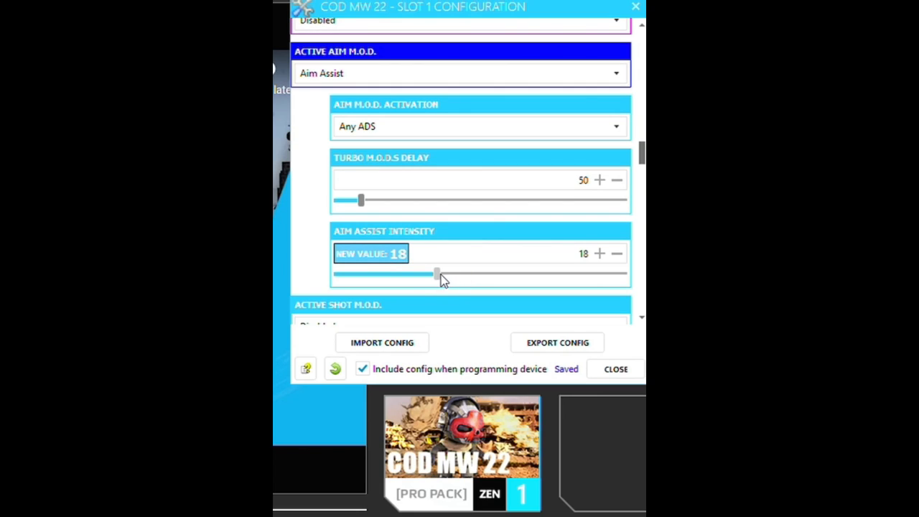
pyautogui.moveTo(454, 279)
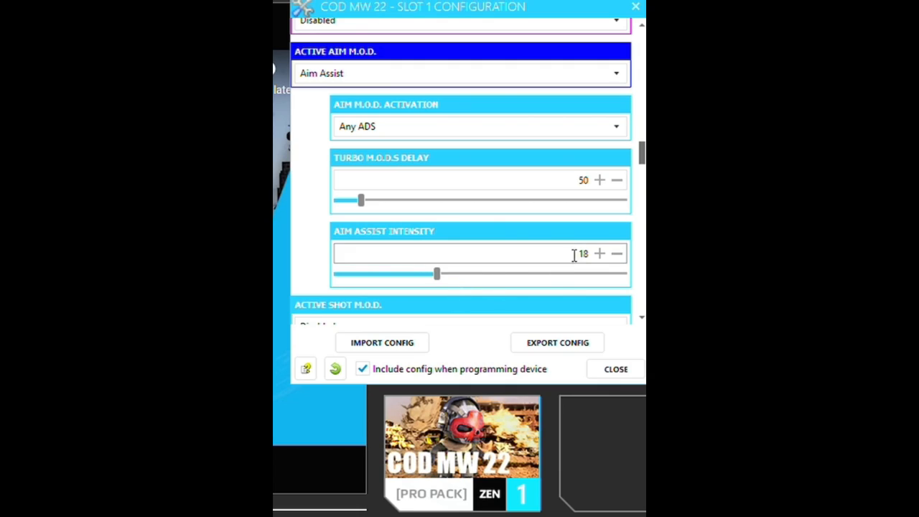
pyautogui.moveTo(563, 161)
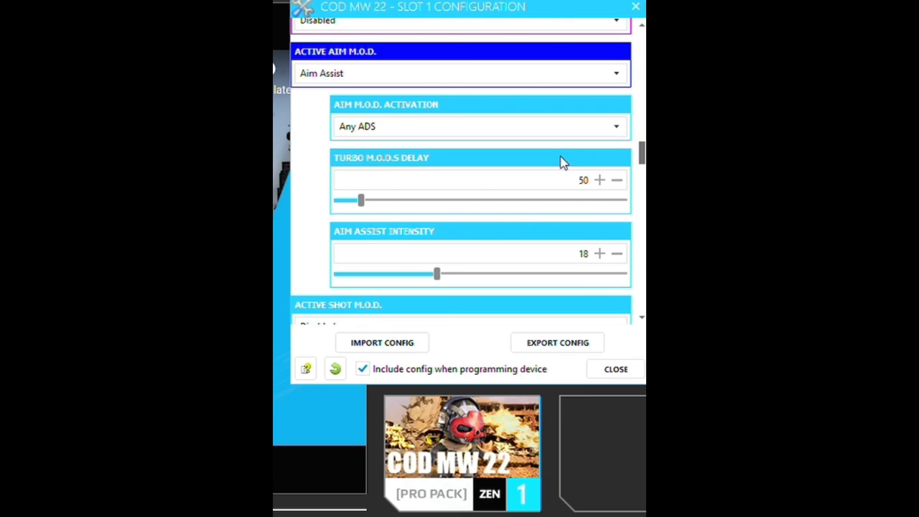
# Set Loadout 1's primary weapon to SMGS: FSS Hurricane.
pyautogui.scroll(-3)
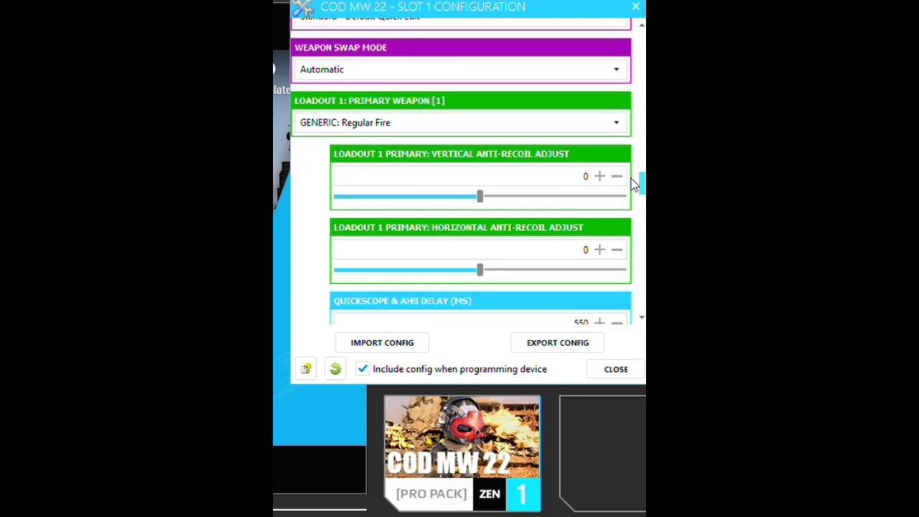
pyautogui.scroll(-3)
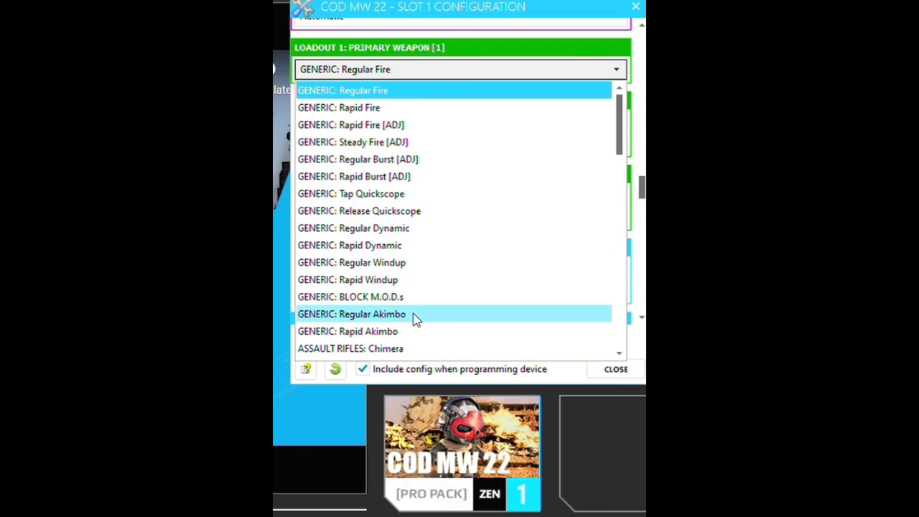
pyautogui.scroll(-3)
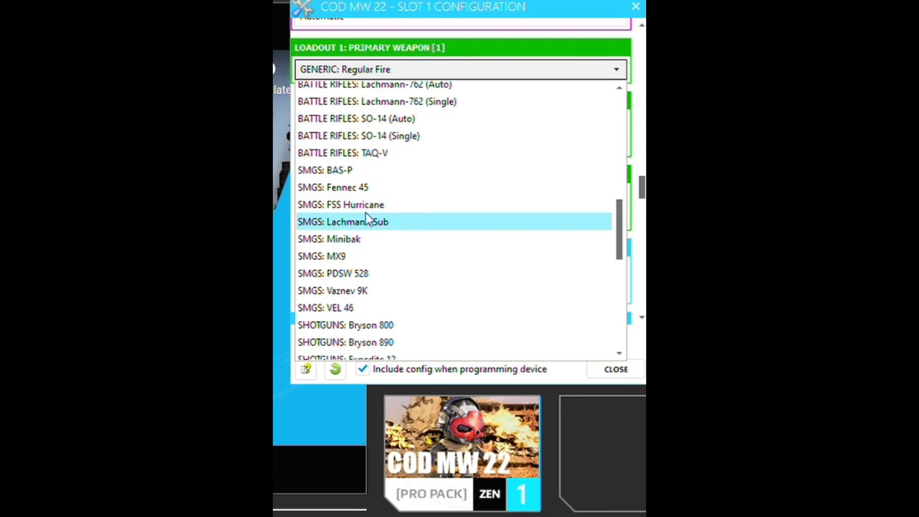
pyautogui.click(340, 204)
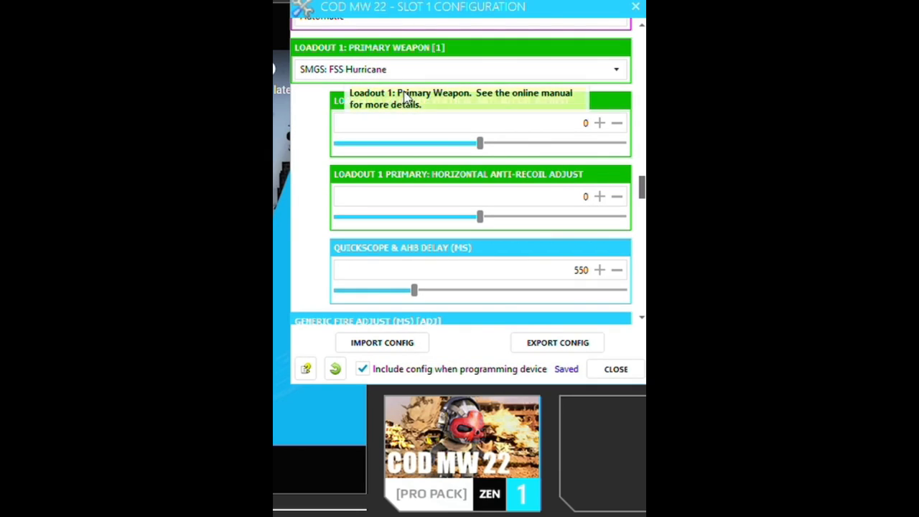
pyautogui.moveTo(444, 143)
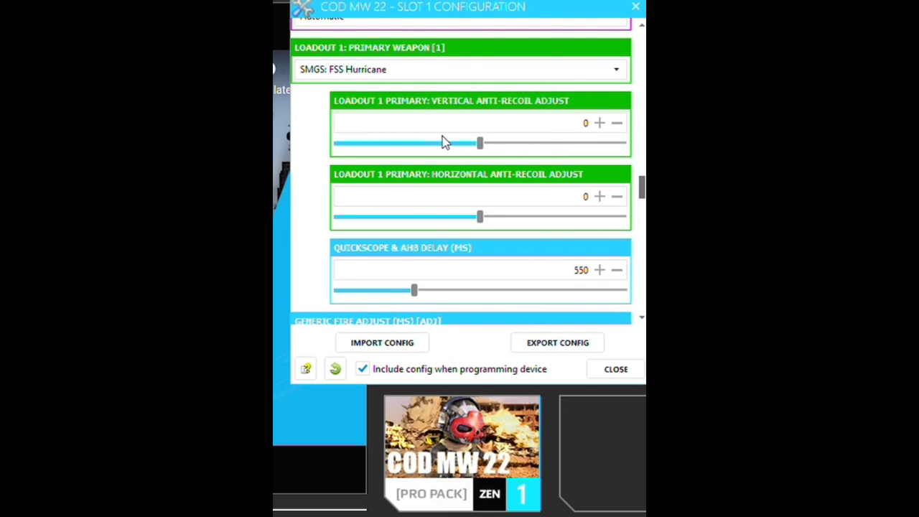
pyautogui.moveTo(428, 191)
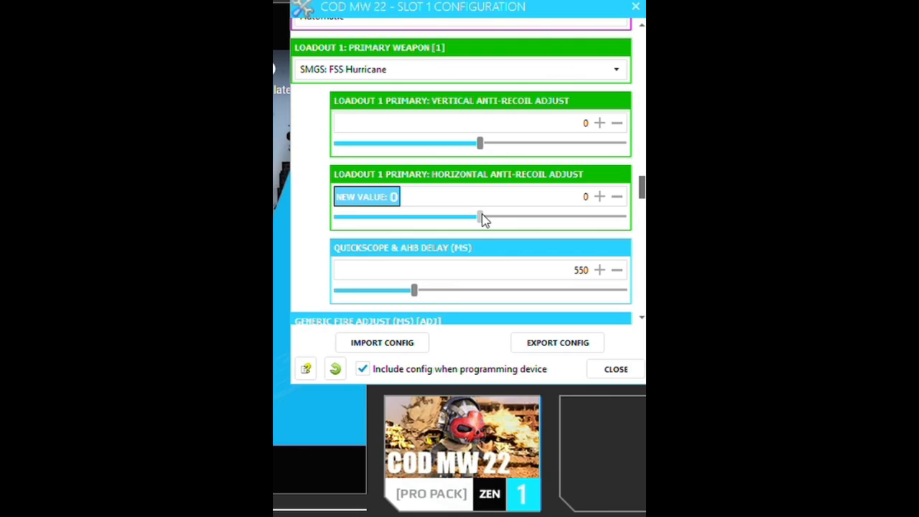
pyautogui.moveTo(592, 219)
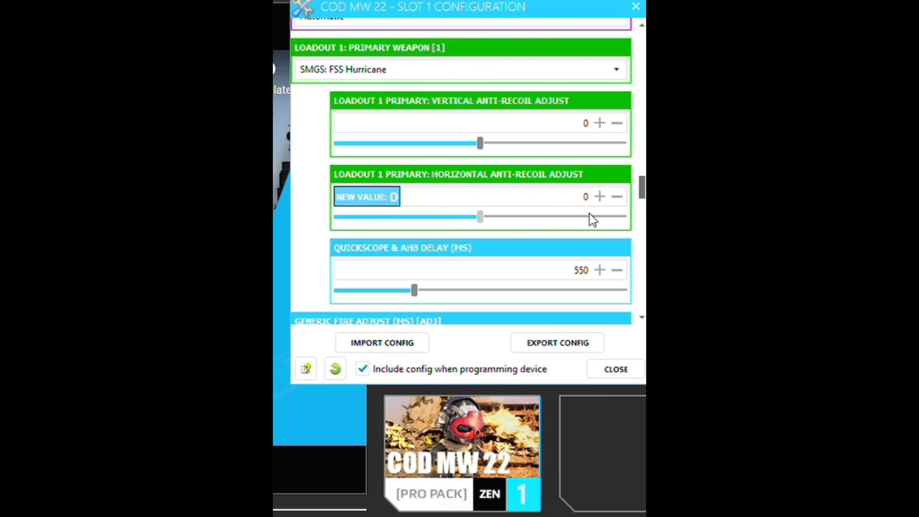